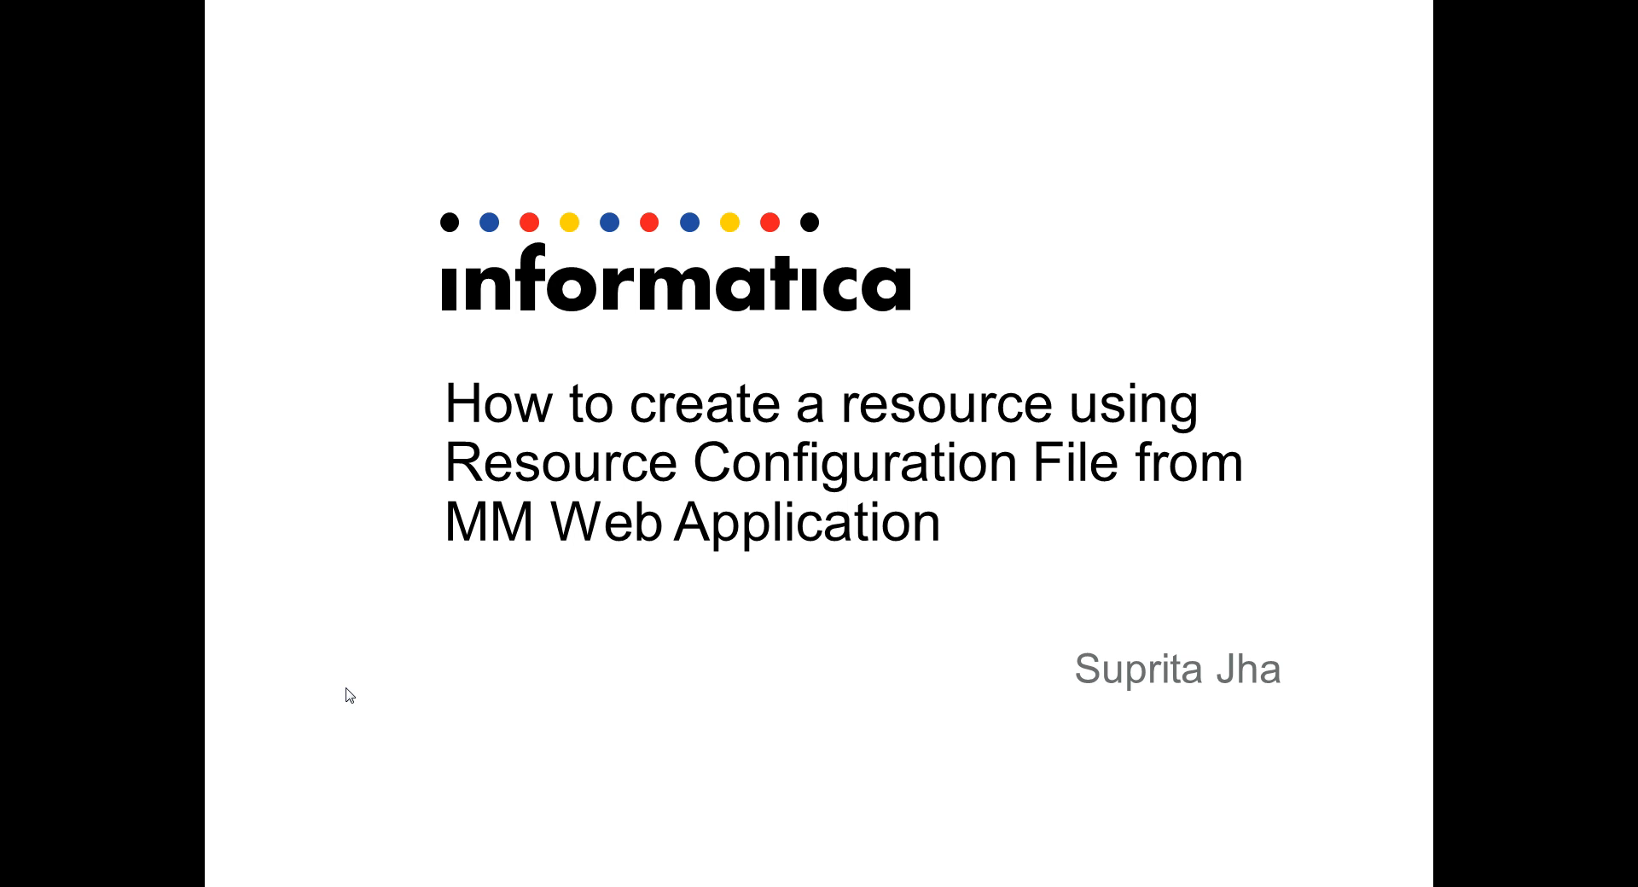
# - Advance through the title, agenda, command-line programs and mmcmd slides, then end the slideshow
pyautogui.press('Right')
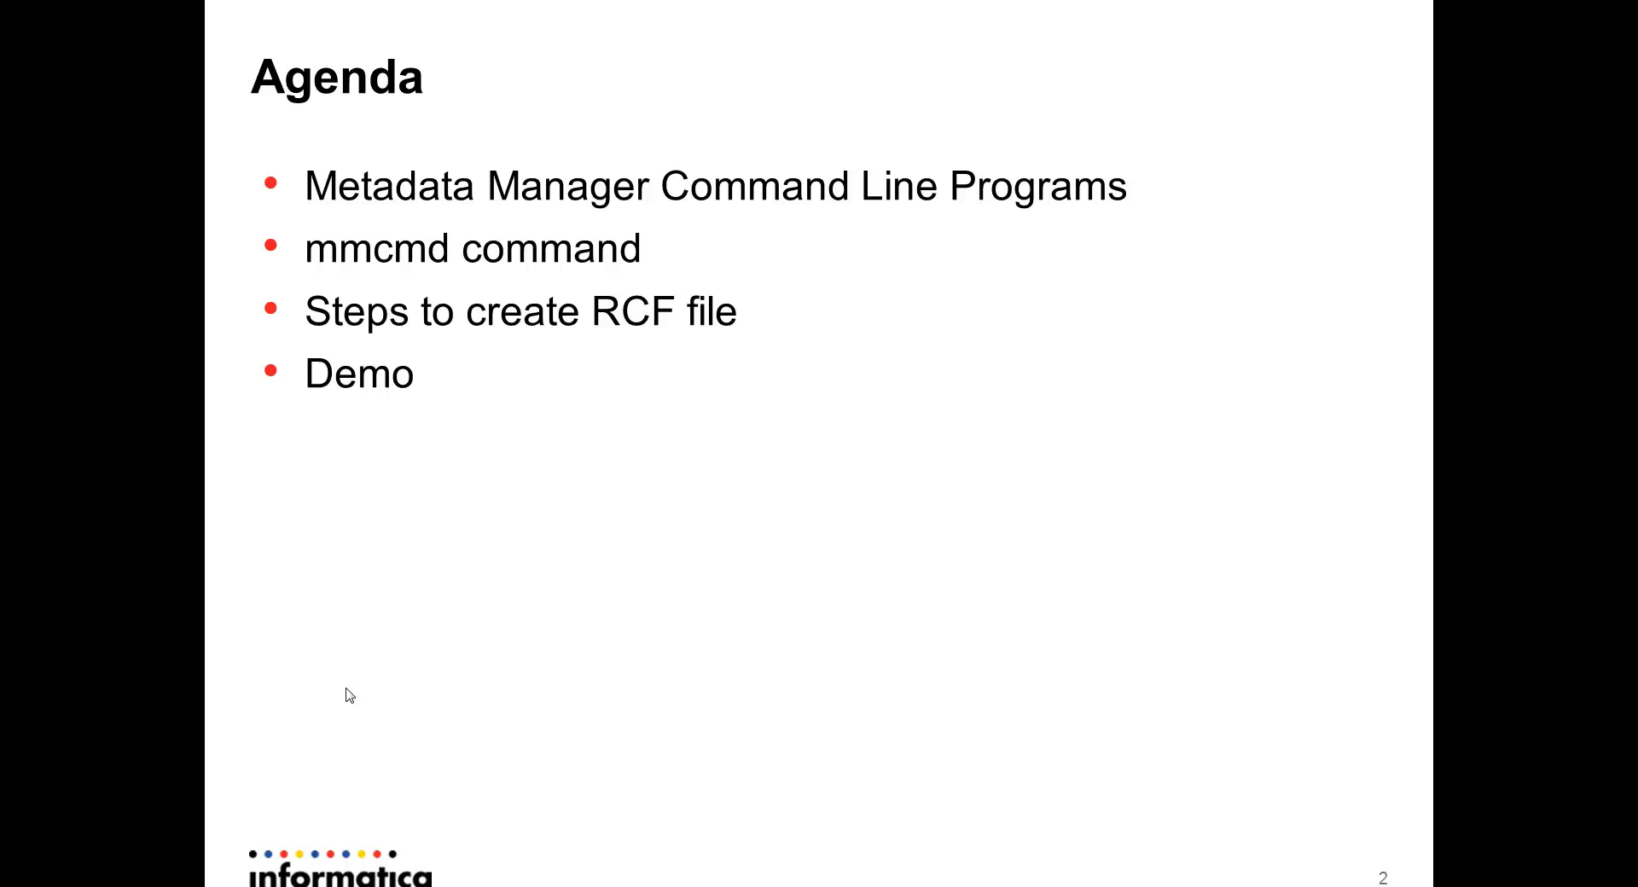
pyautogui.press('right')
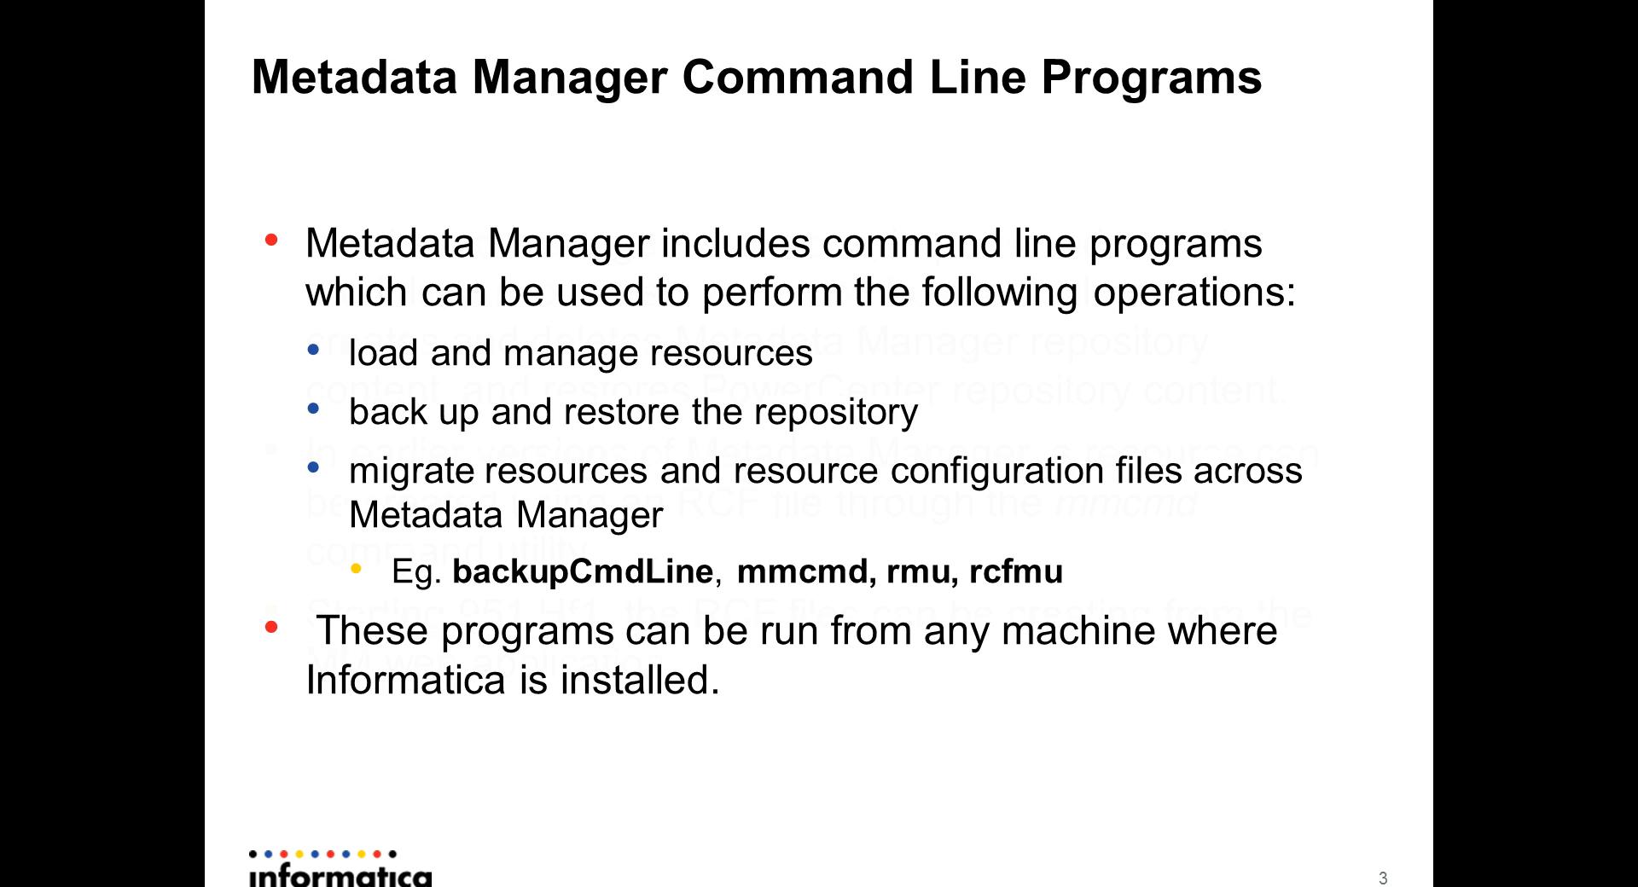
pyautogui.press('Right')
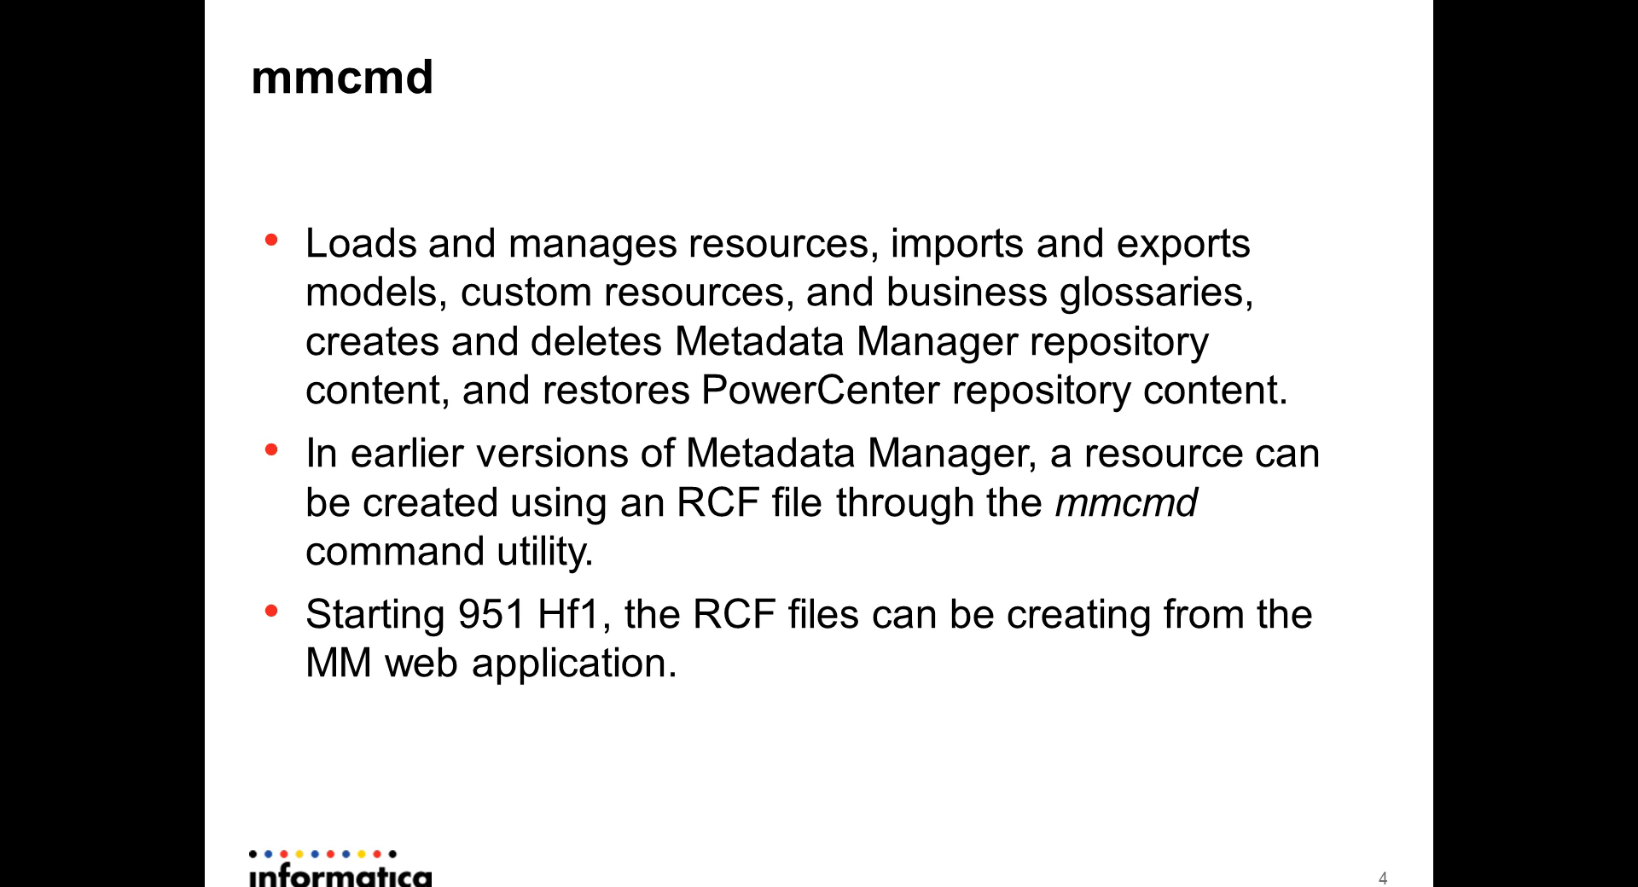
pyautogui.press('Right')
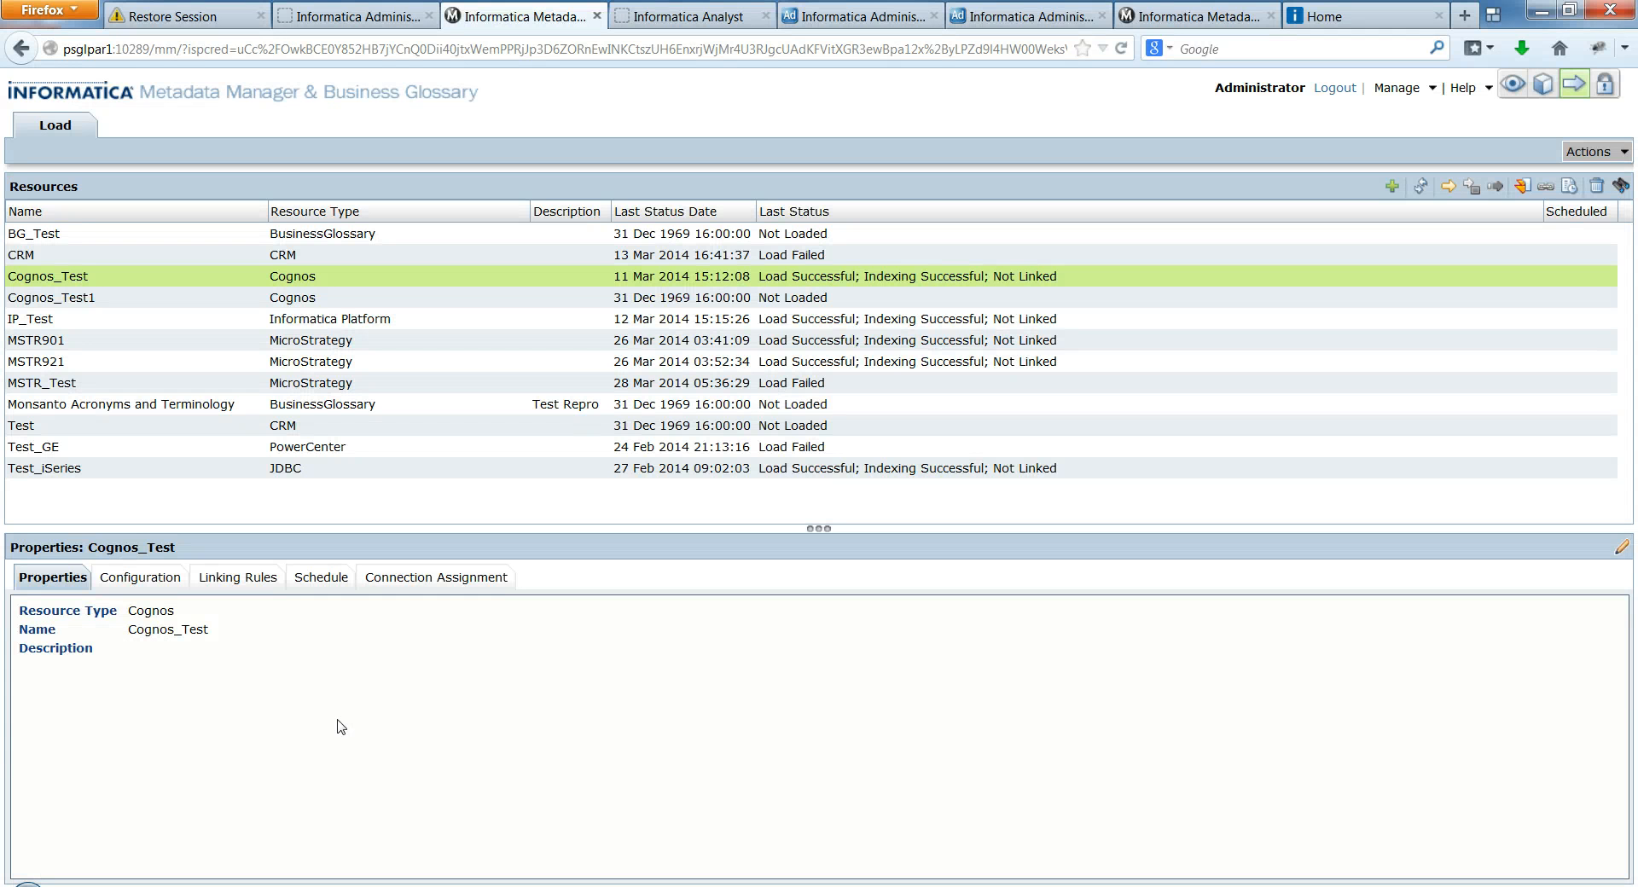
pyautogui.moveTo(357, 726)
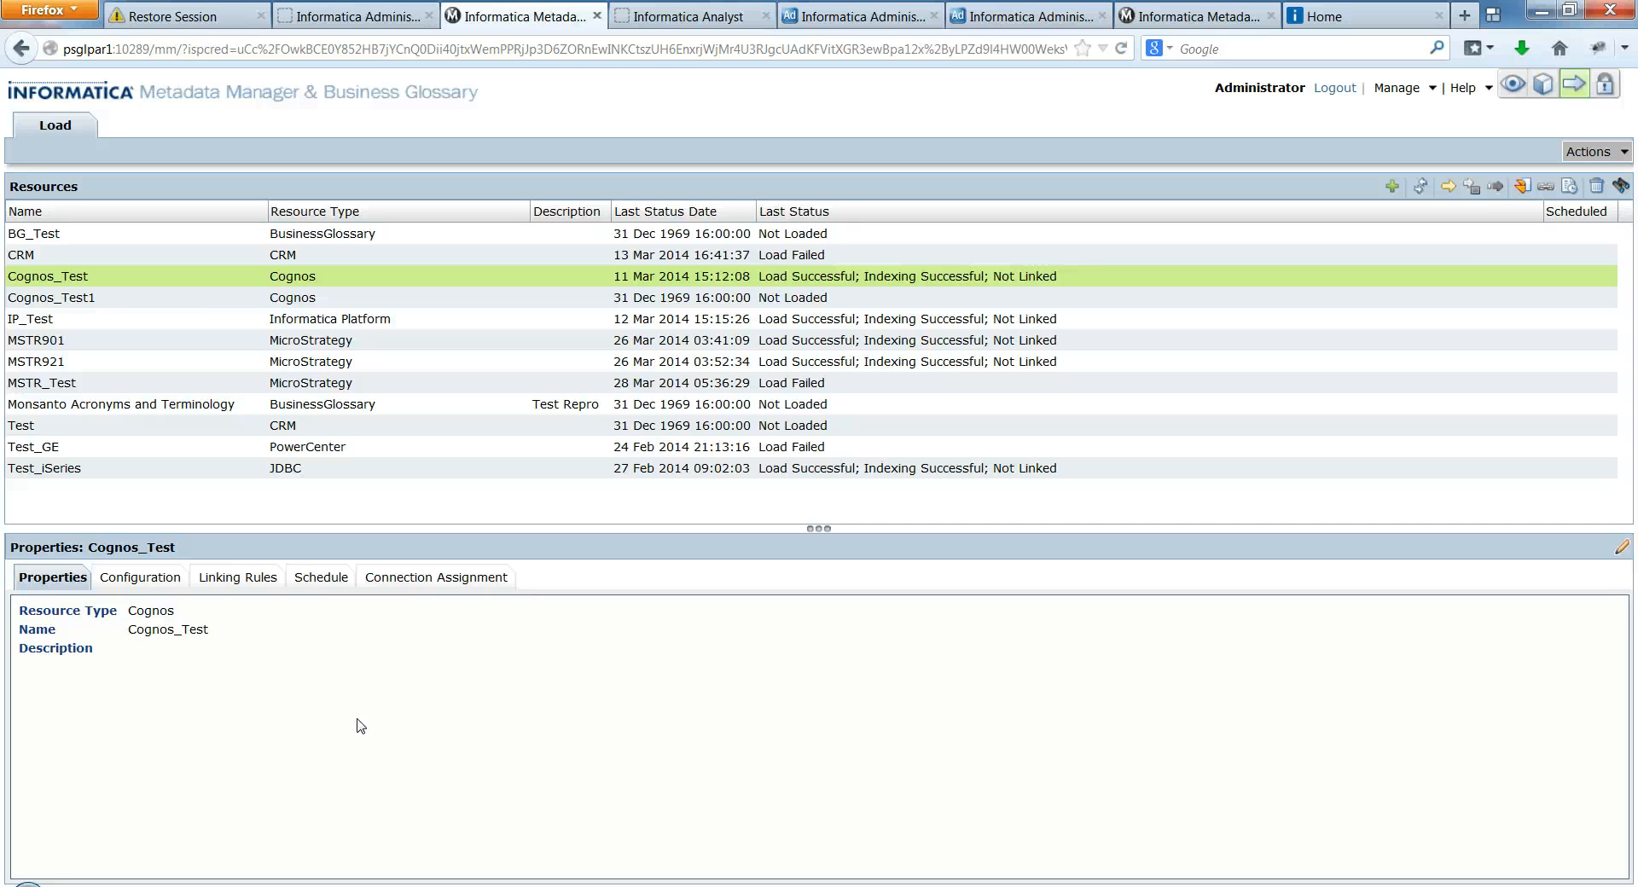
pyautogui.moveTo(199, 546)
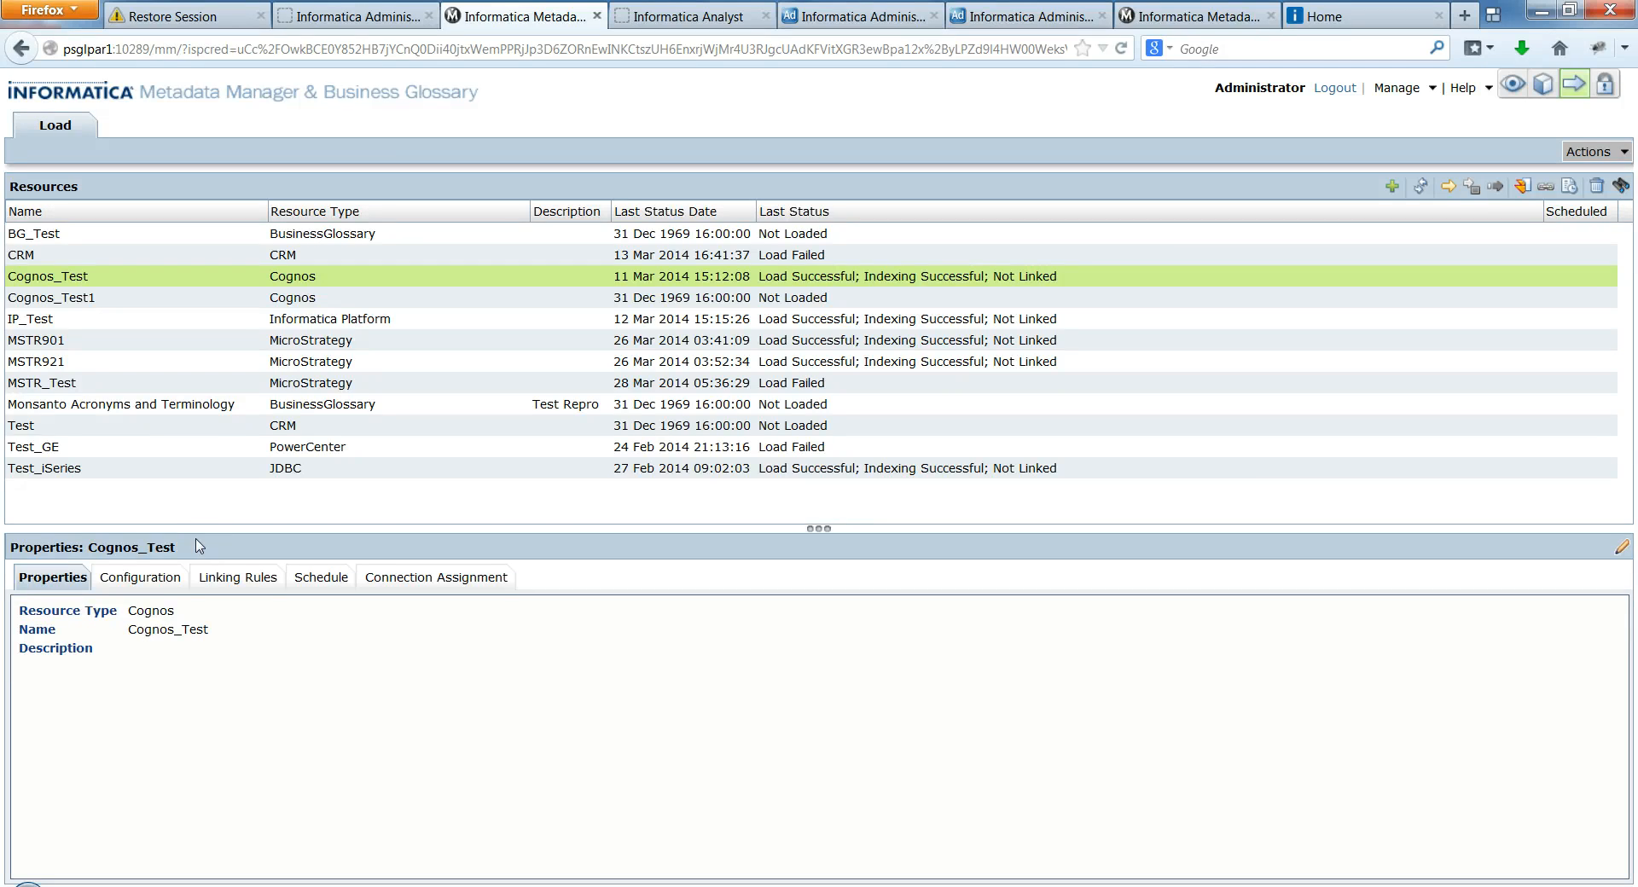
pyautogui.moveTo(110, 292)
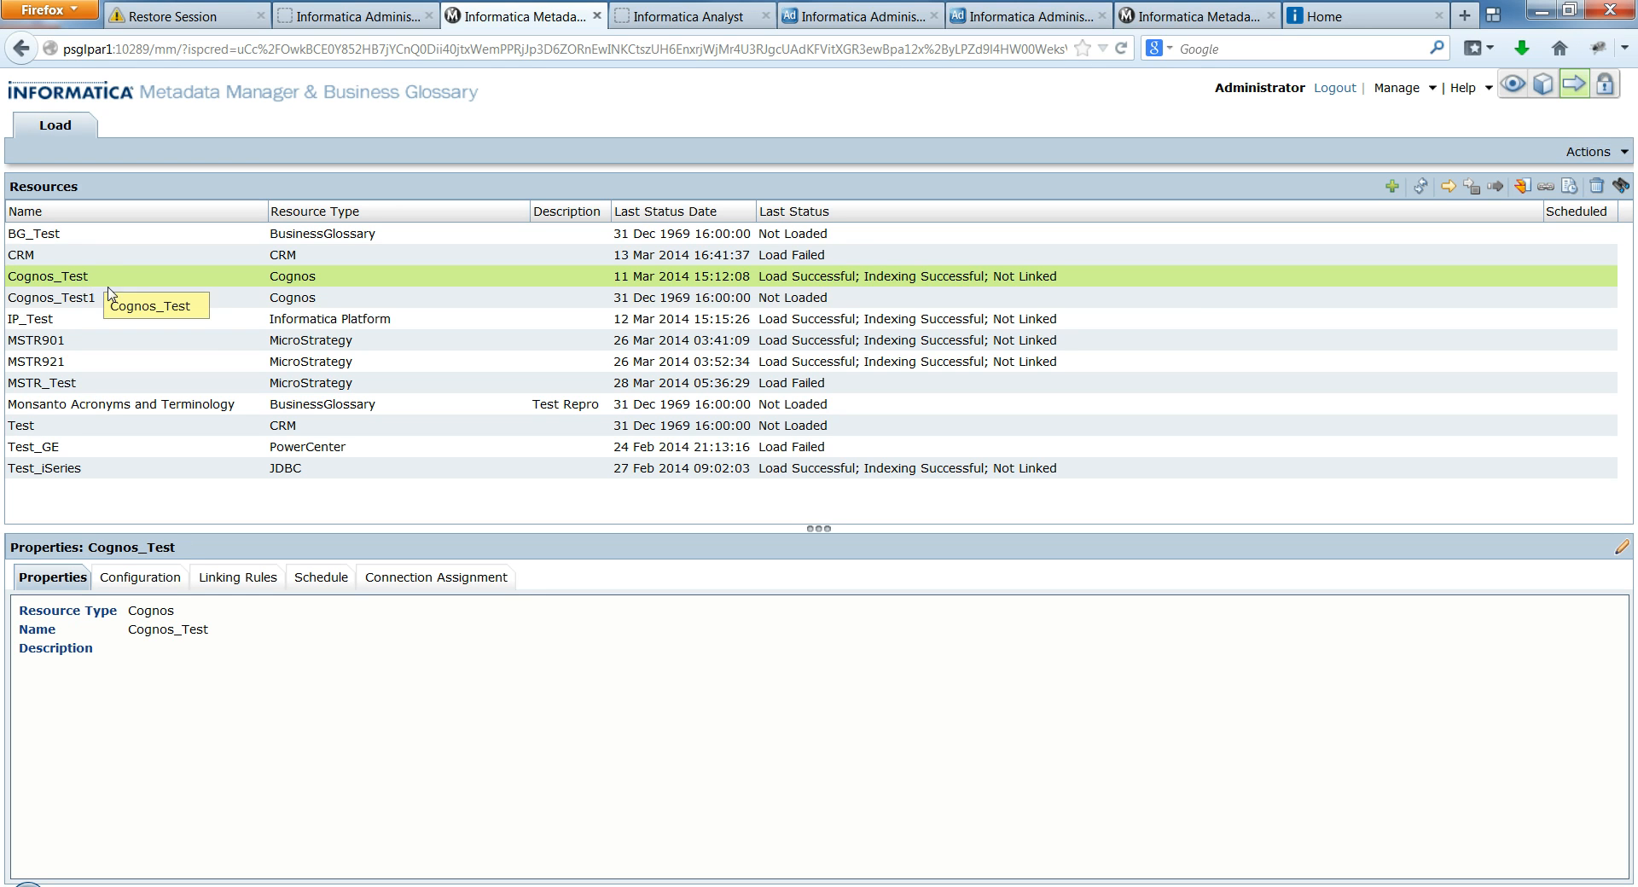
pyautogui.moveTo(200, 297)
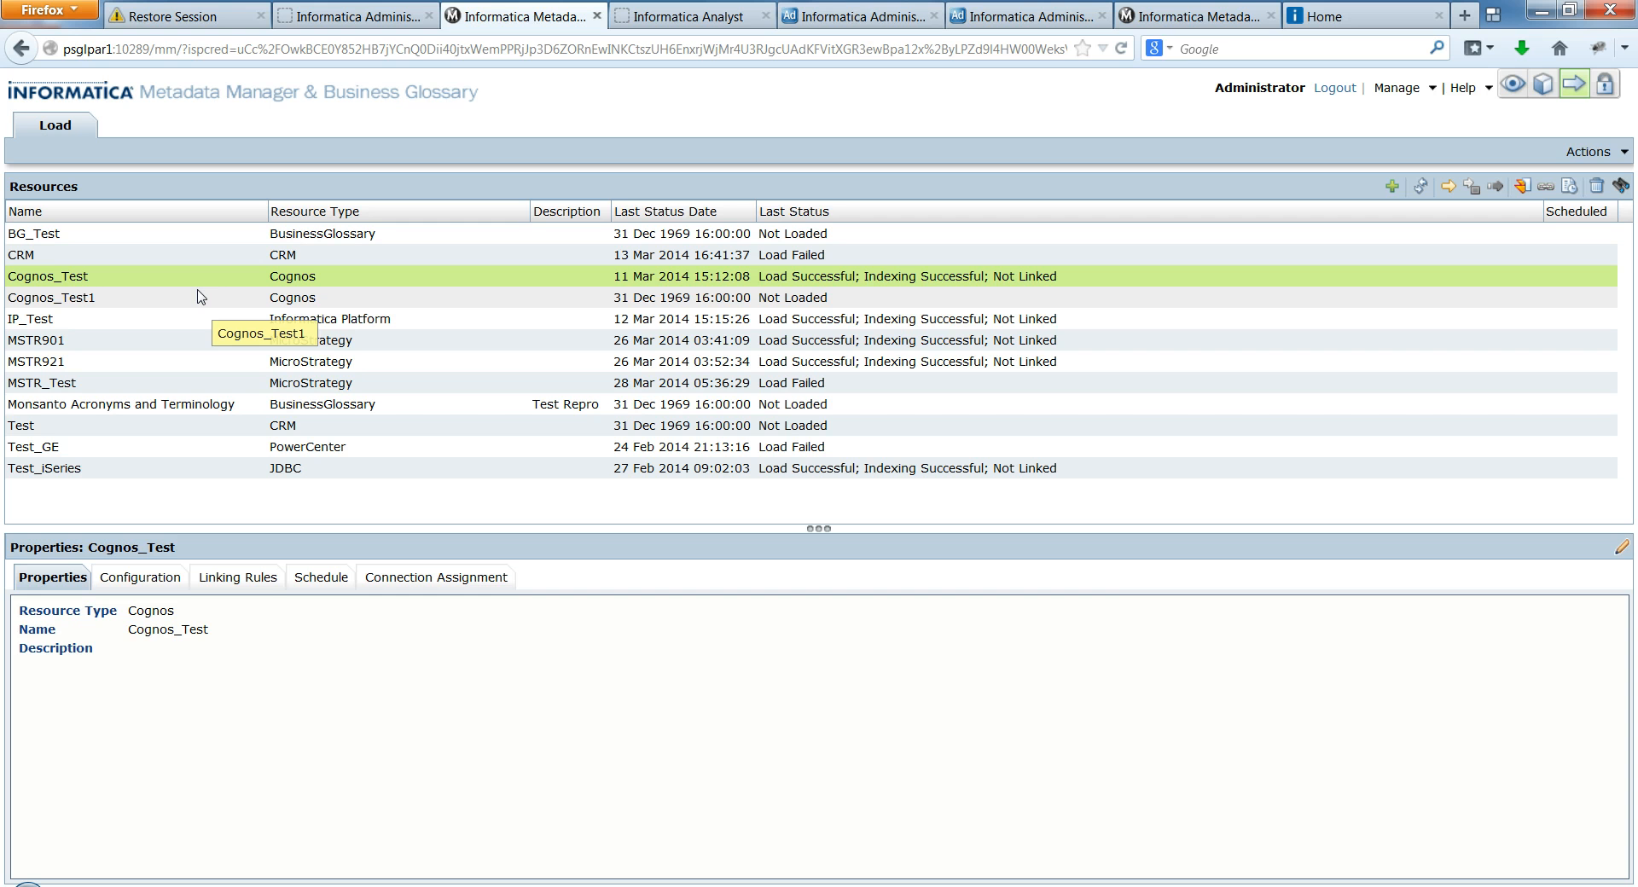
# - Review Cognos_Test's Configuration and empty Linking Rules, then bring up the resource Actions list
pyautogui.click(140, 577)
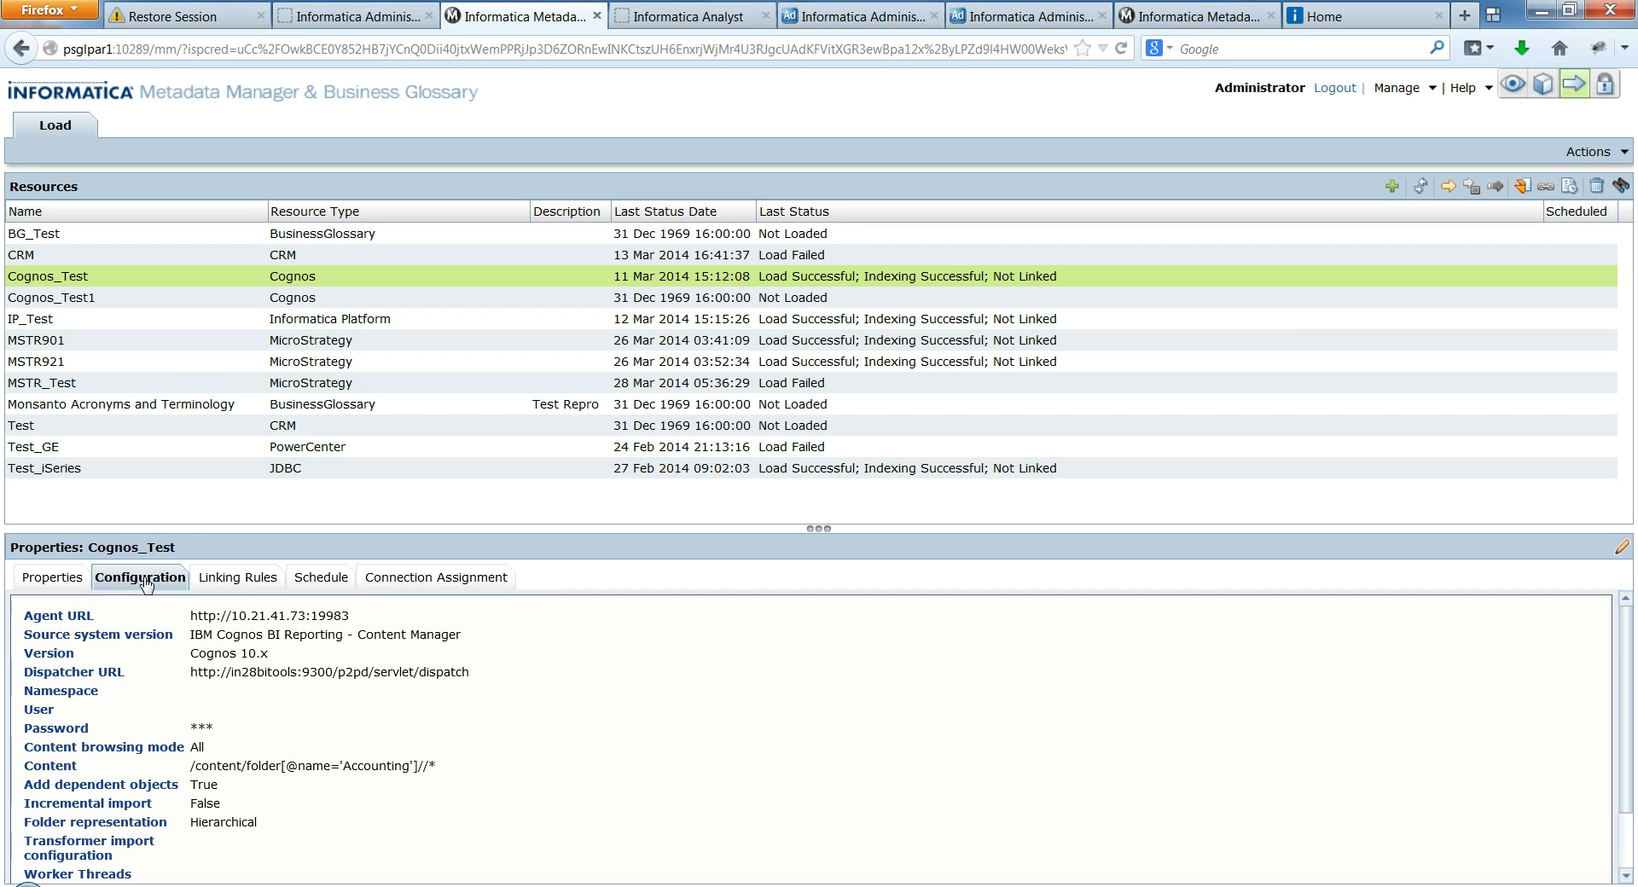
pyautogui.click(237, 576)
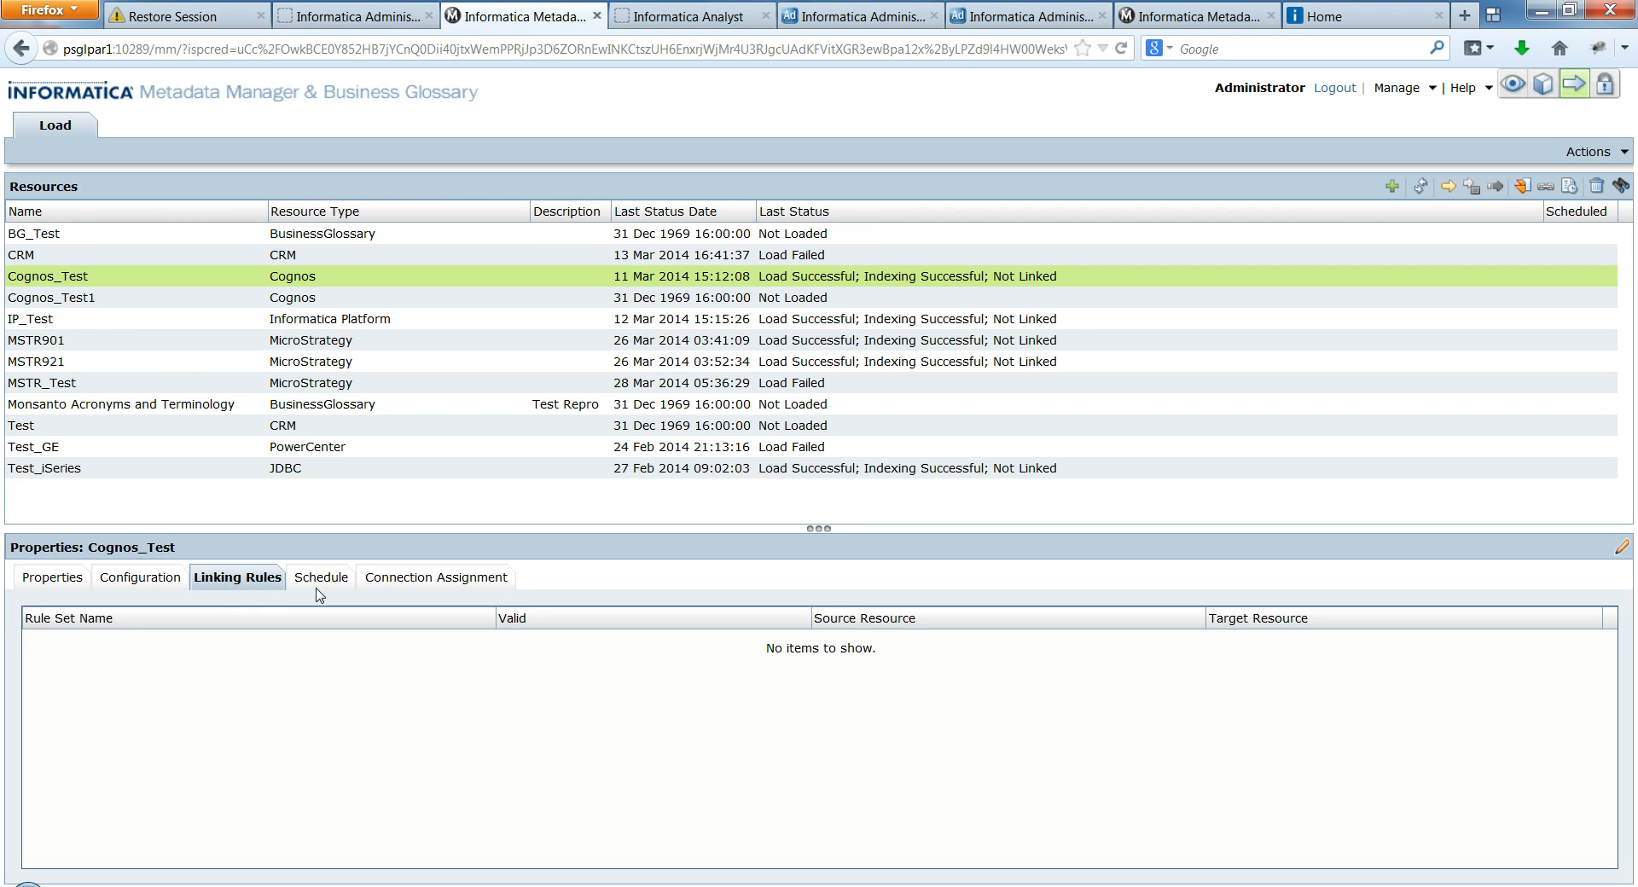
pyautogui.click(139, 577)
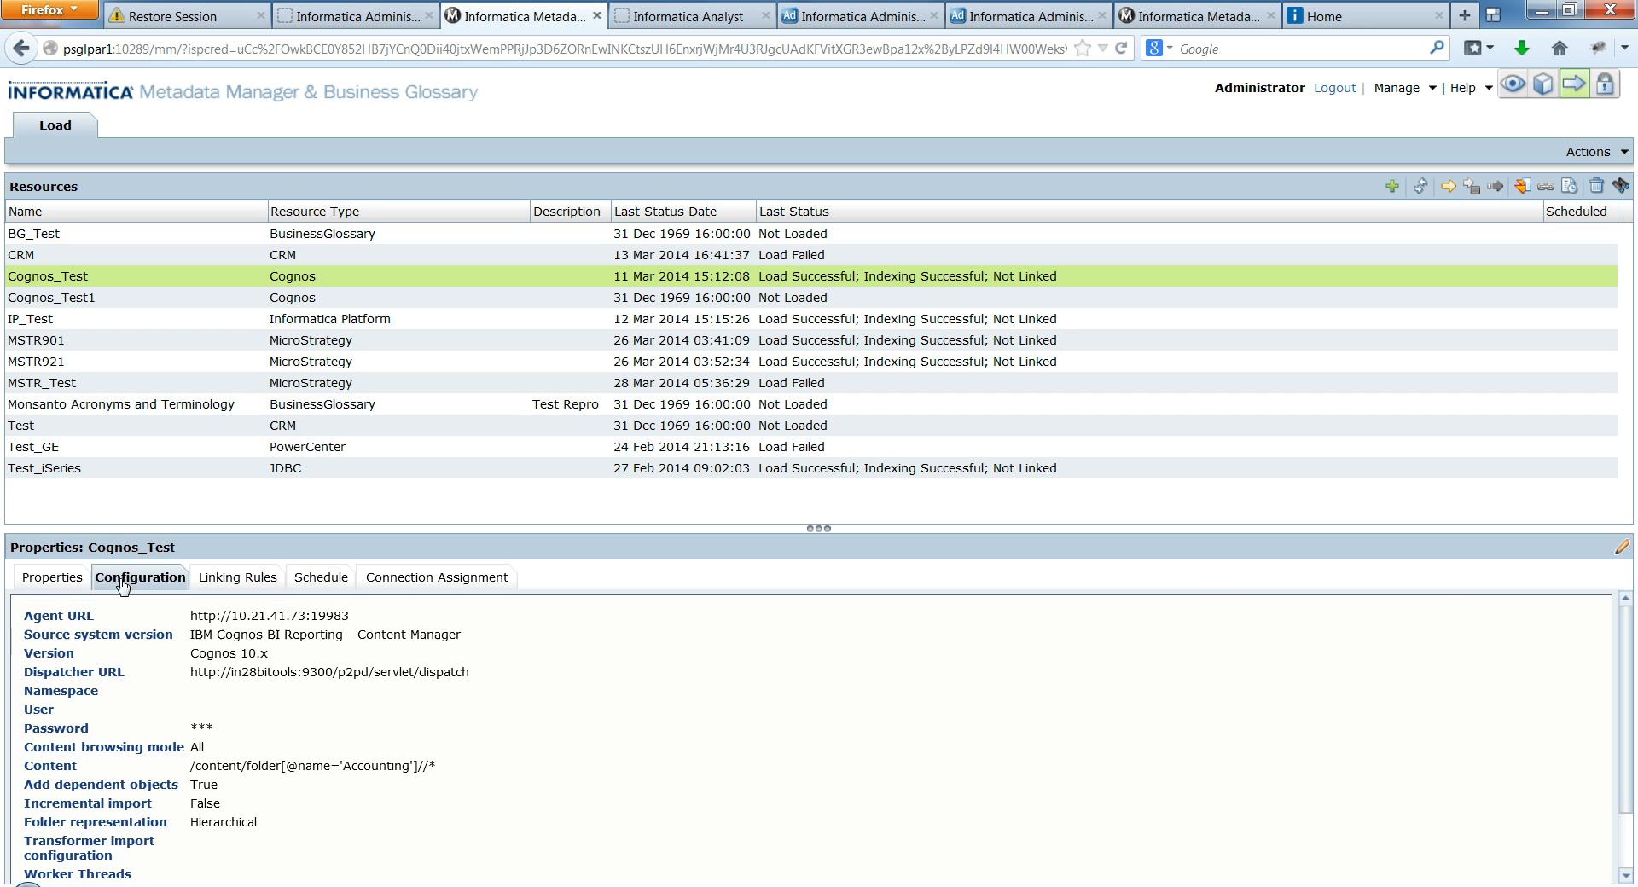
pyautogui.moveTo(51, 577)
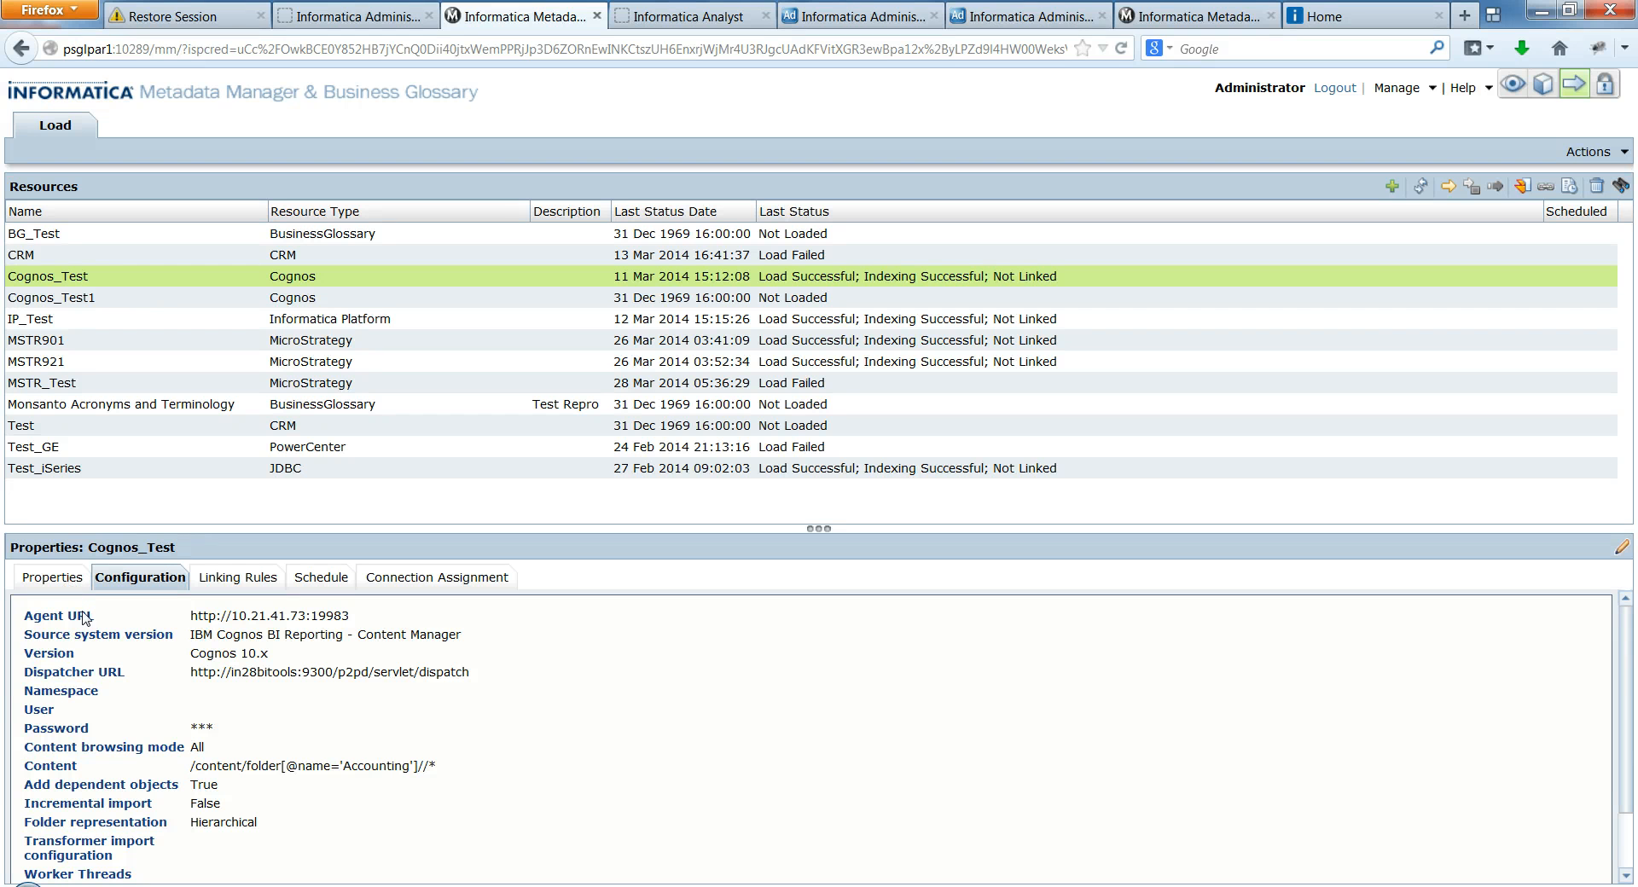
pyautogui.moveTo(161, 705)
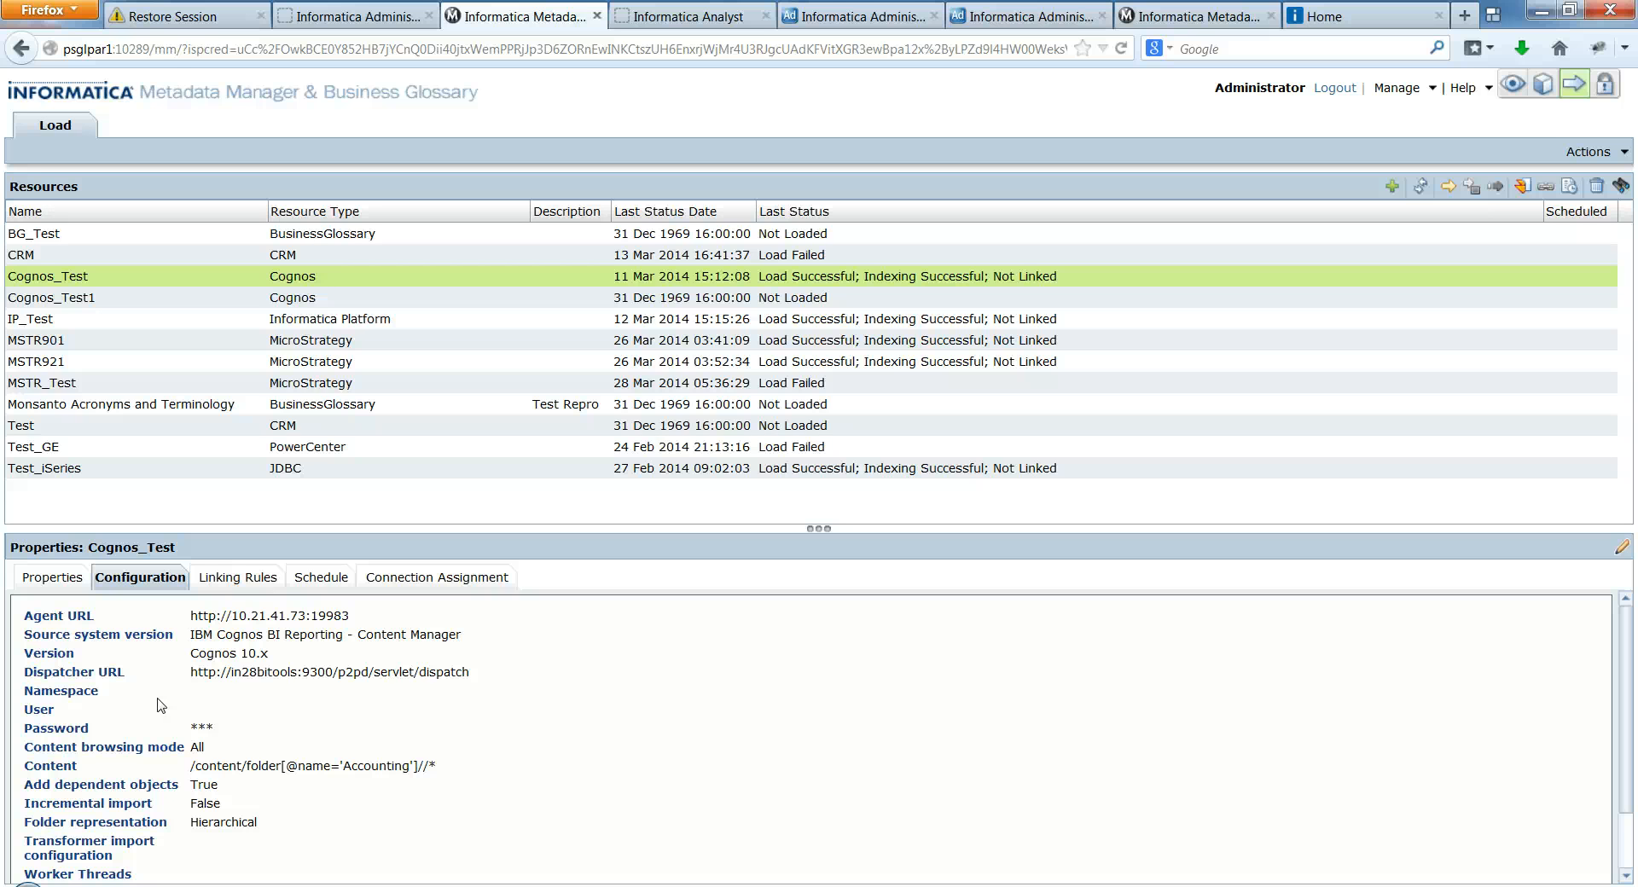
pyautogui.moveTo(163, 608)
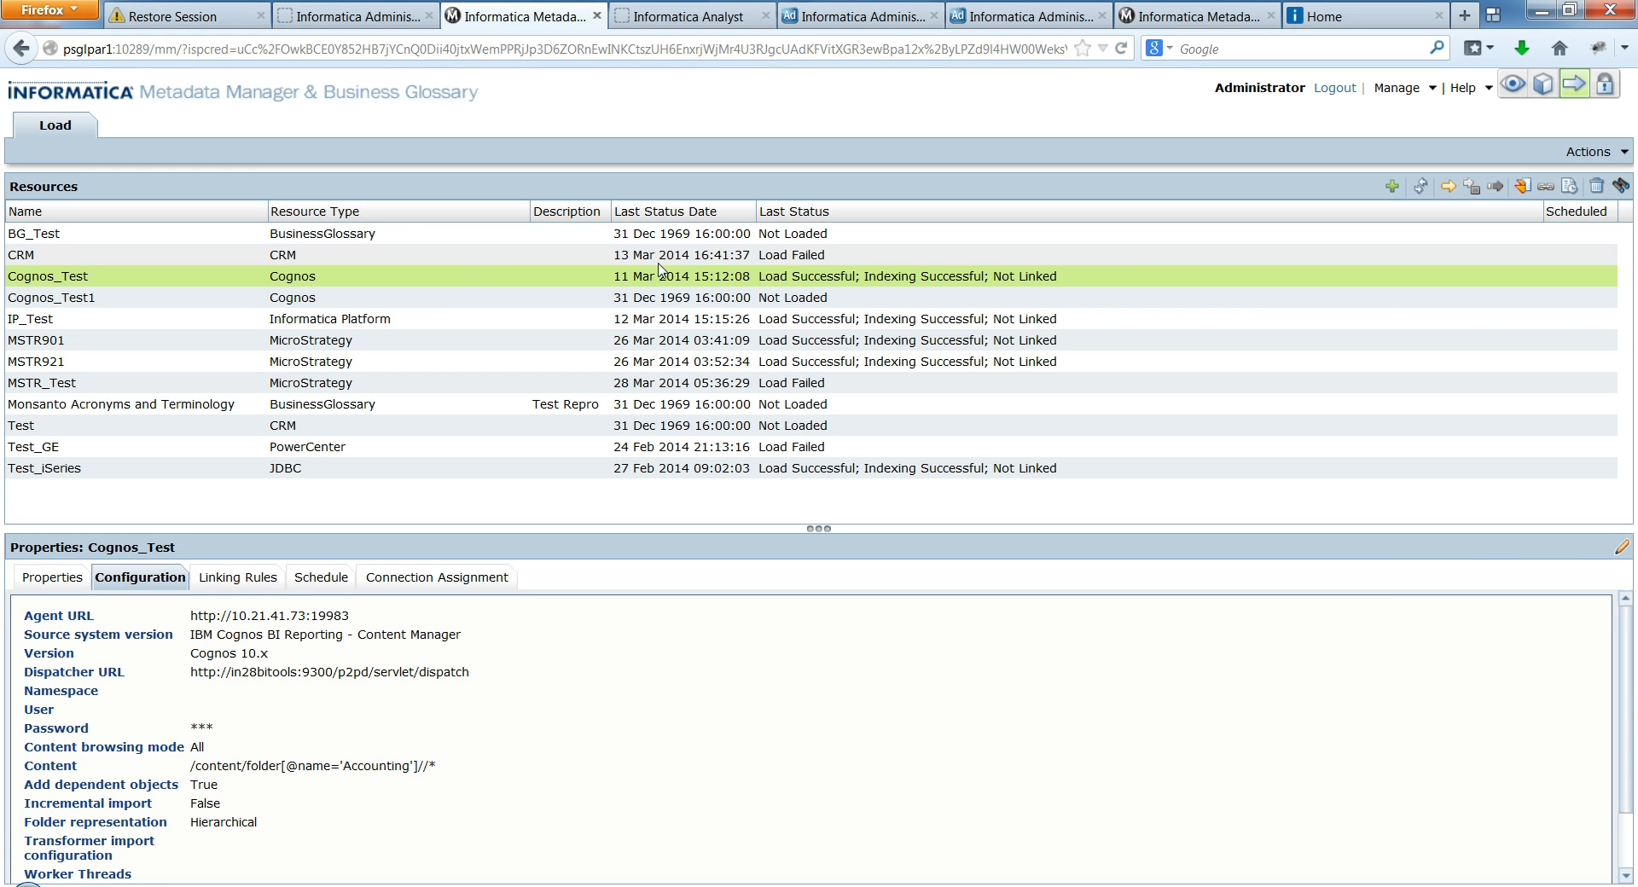
pyautogui.click(1588, 152)
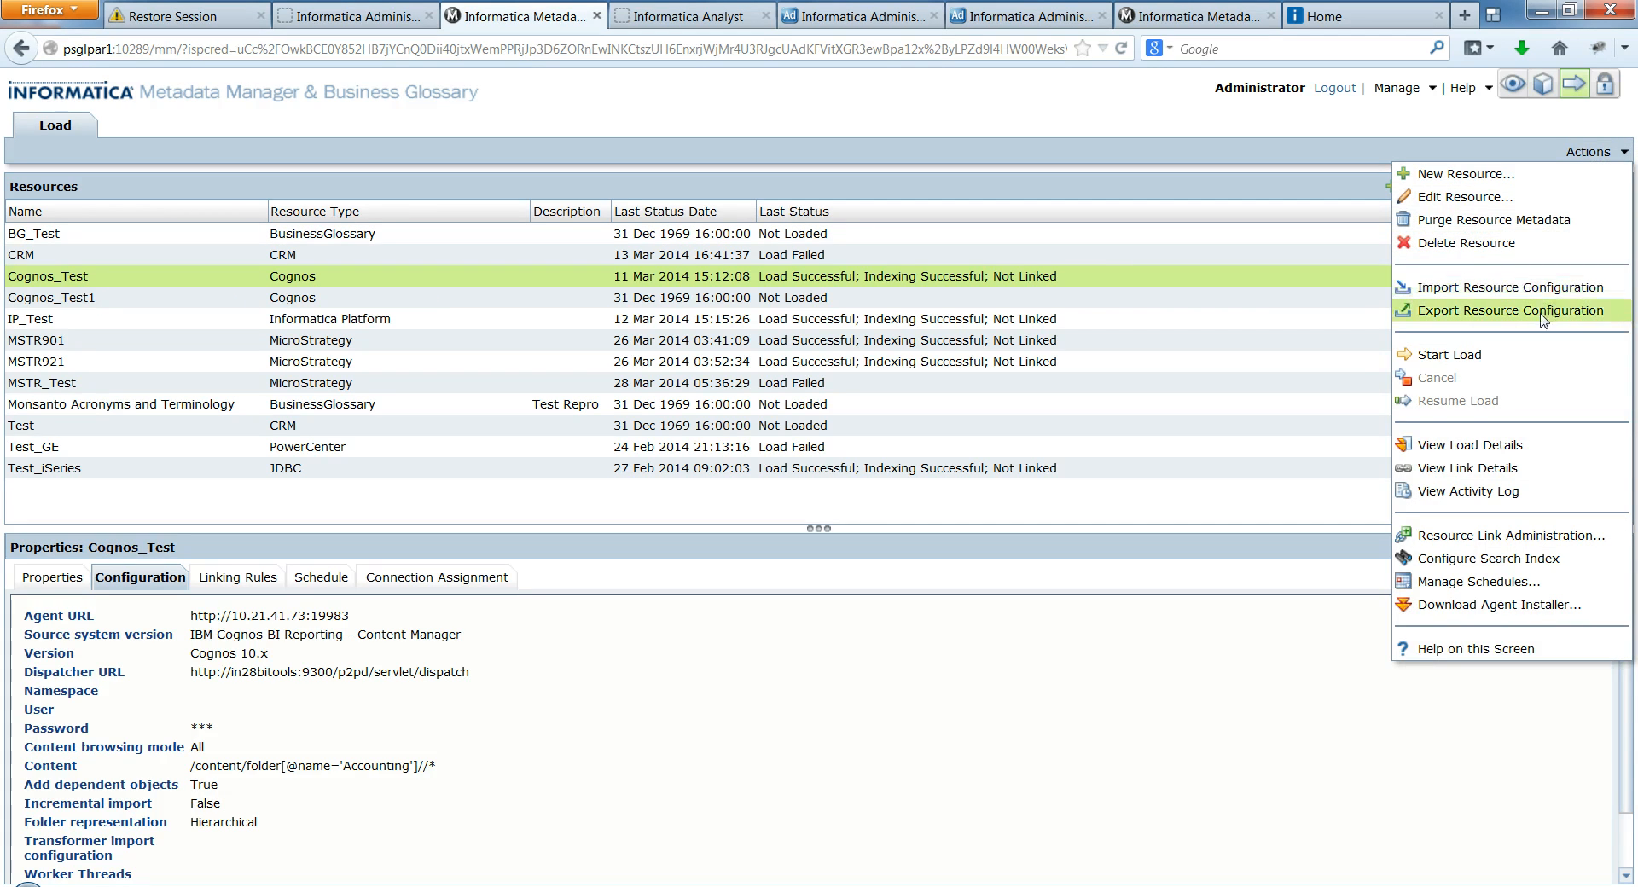
# - Export Cognos_Test's resource configuration to an RCF file without rule sets, then switch to the psglpar2 environment
pyautogui.click(1512, 310)
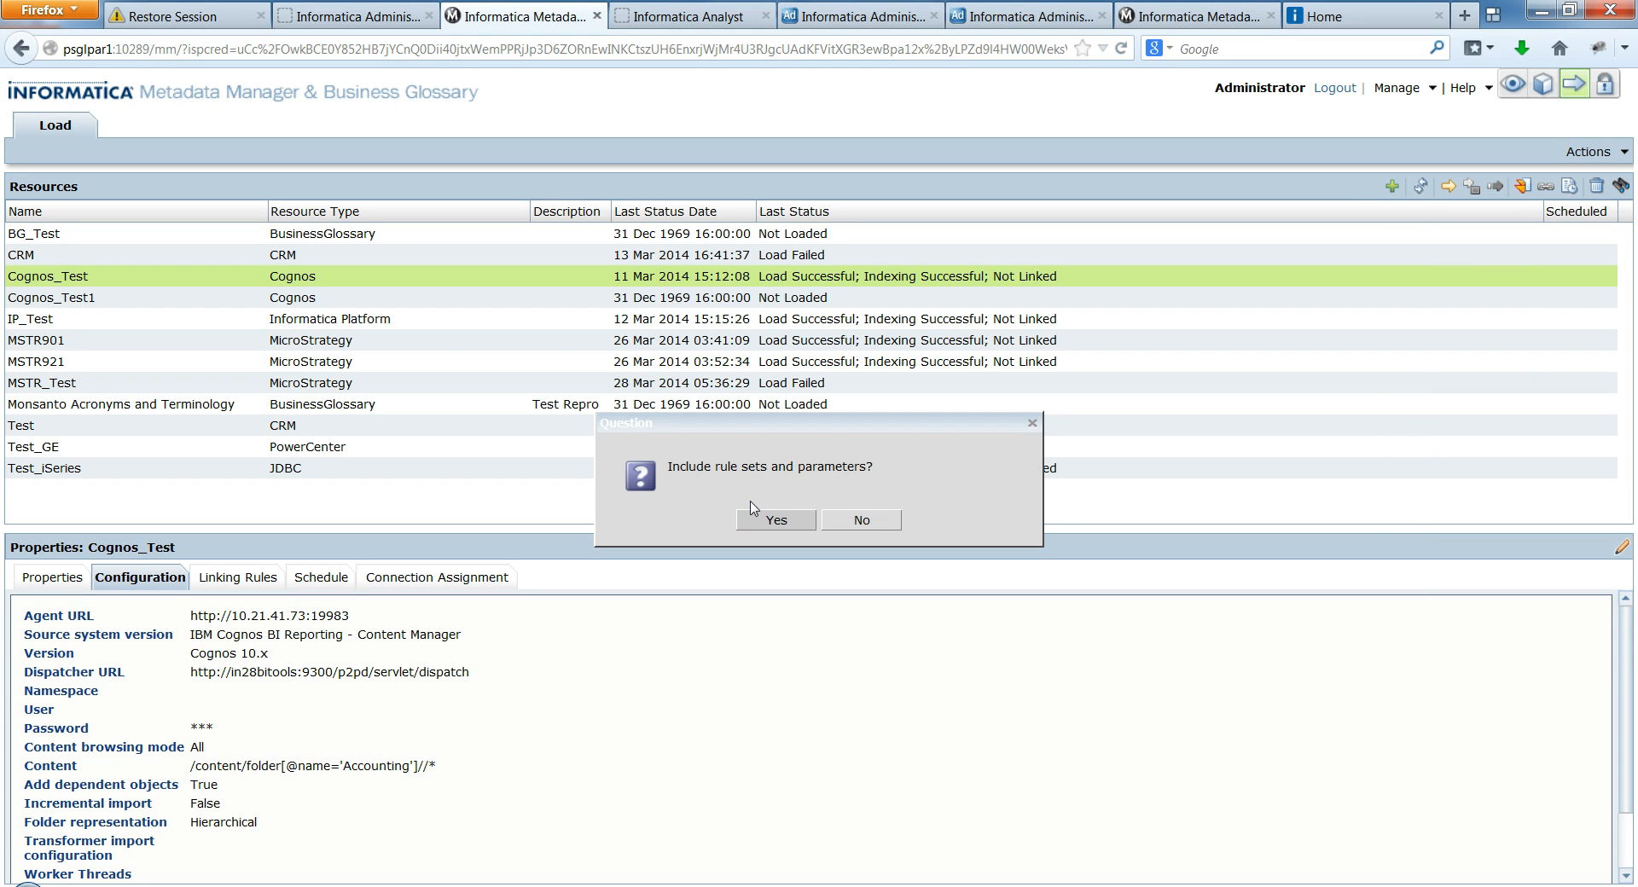
pyautogui.moveTo(657, 515)
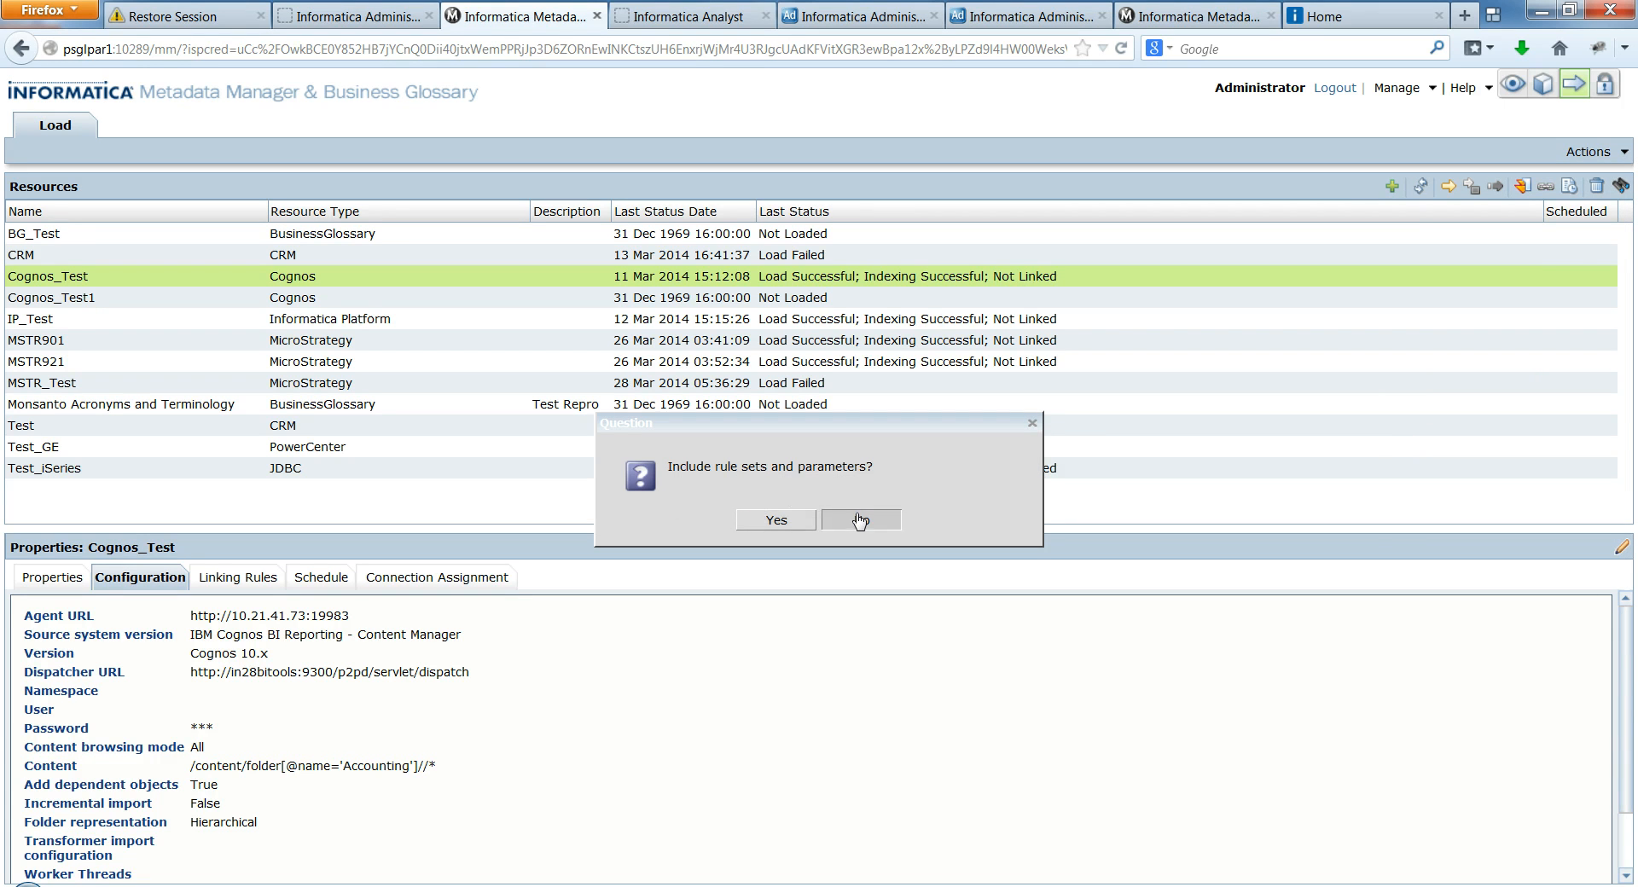
pyautogui.click(860, 520)
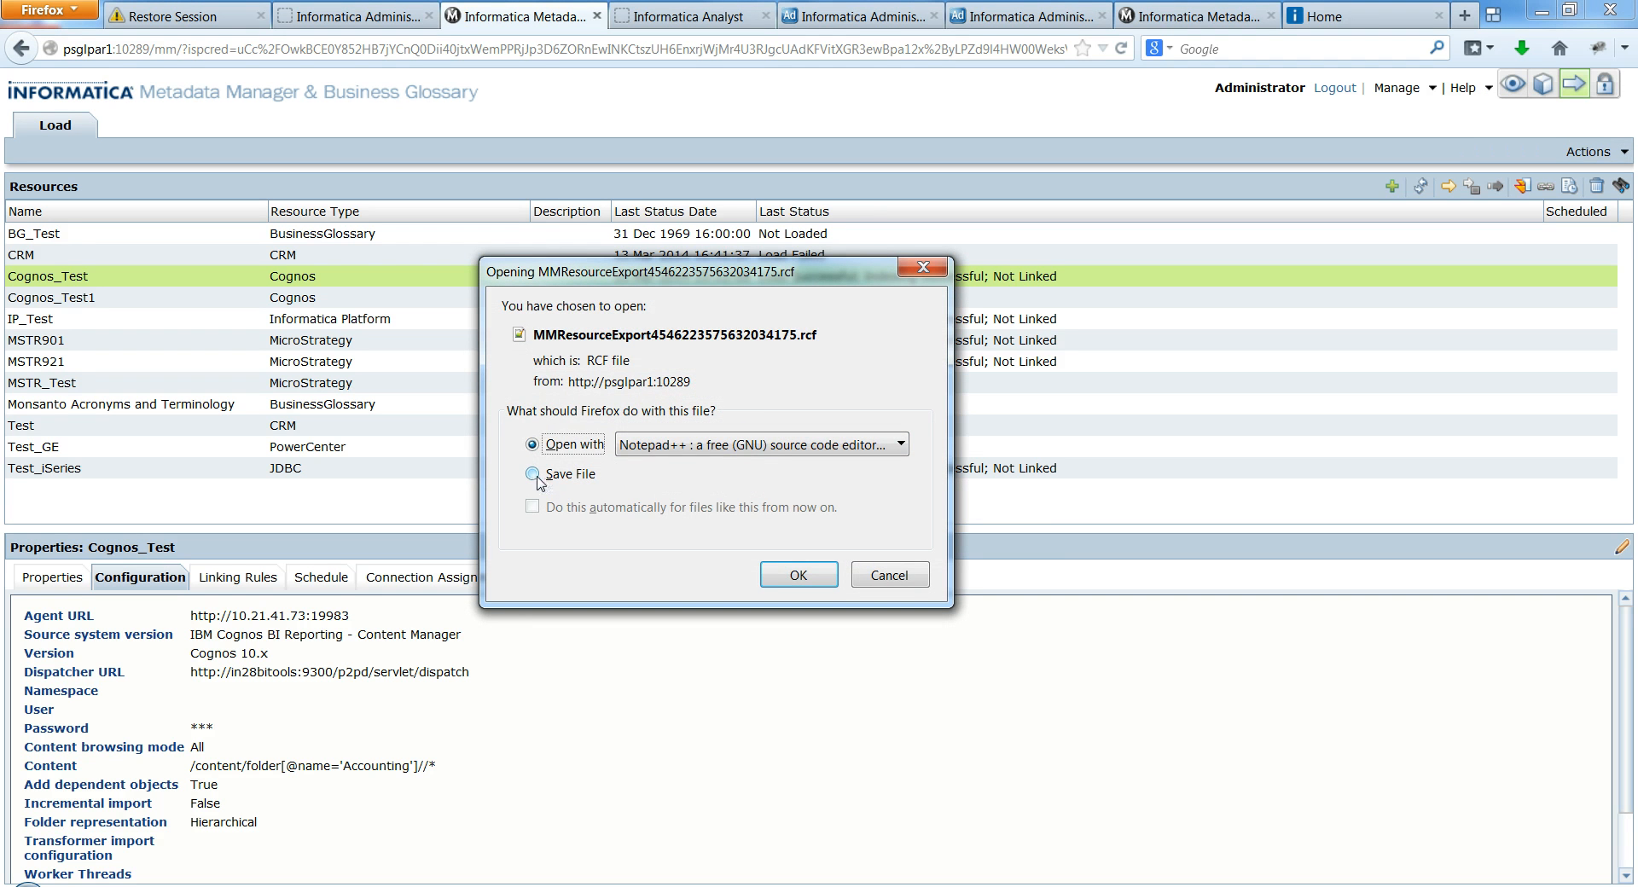
pyautogui.click(533, 474)
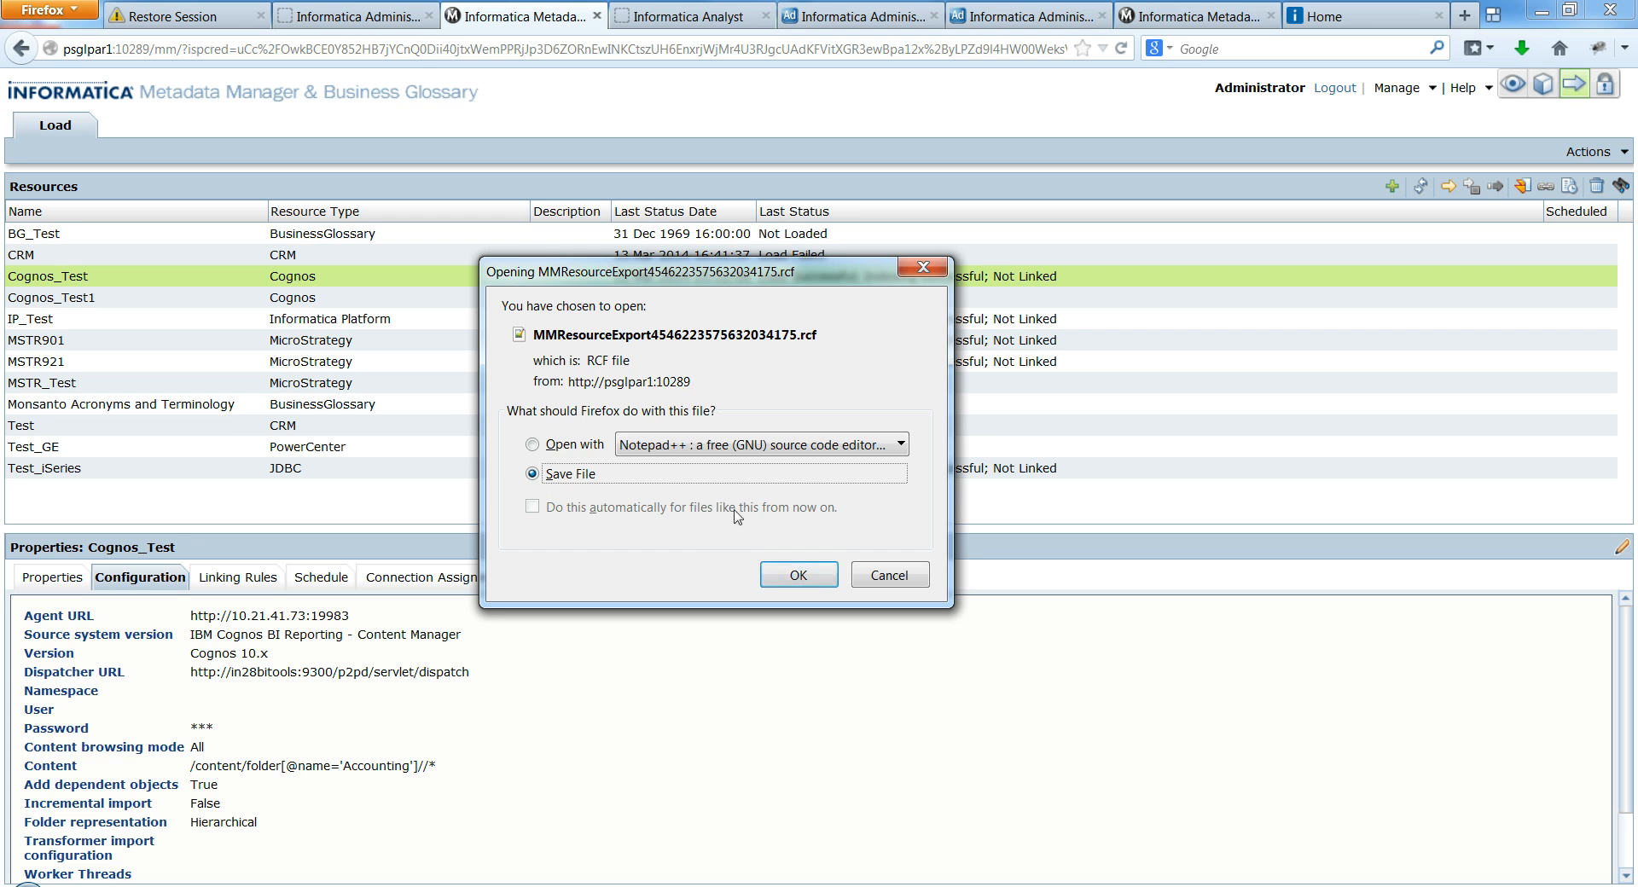
pyautogui.click(798, 575)
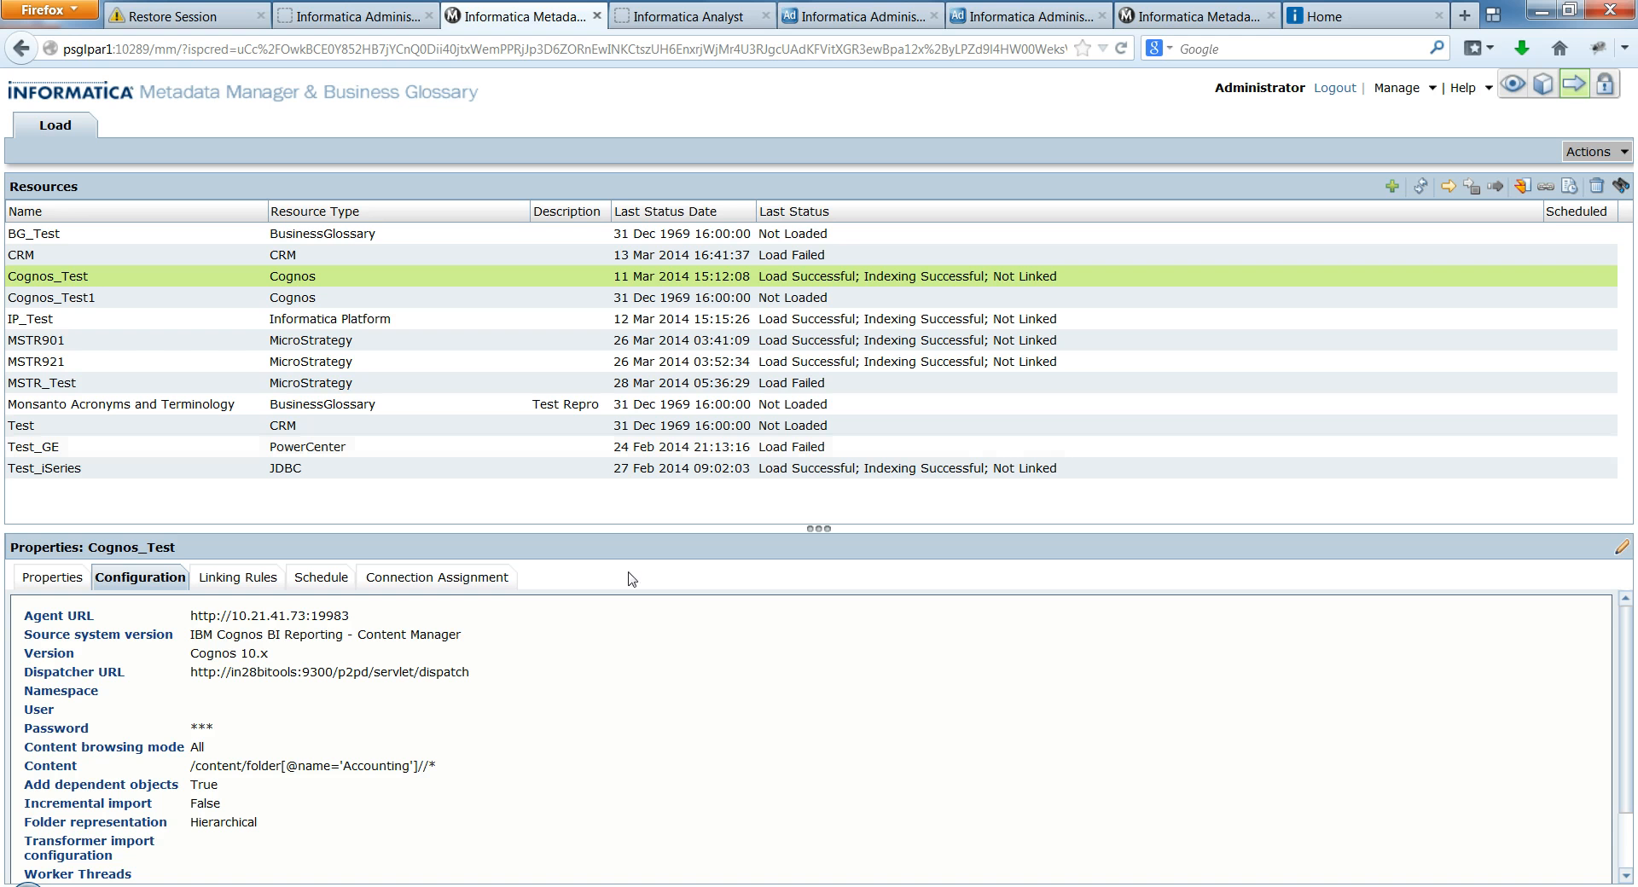
pyautogui.moveTo(186, 758)
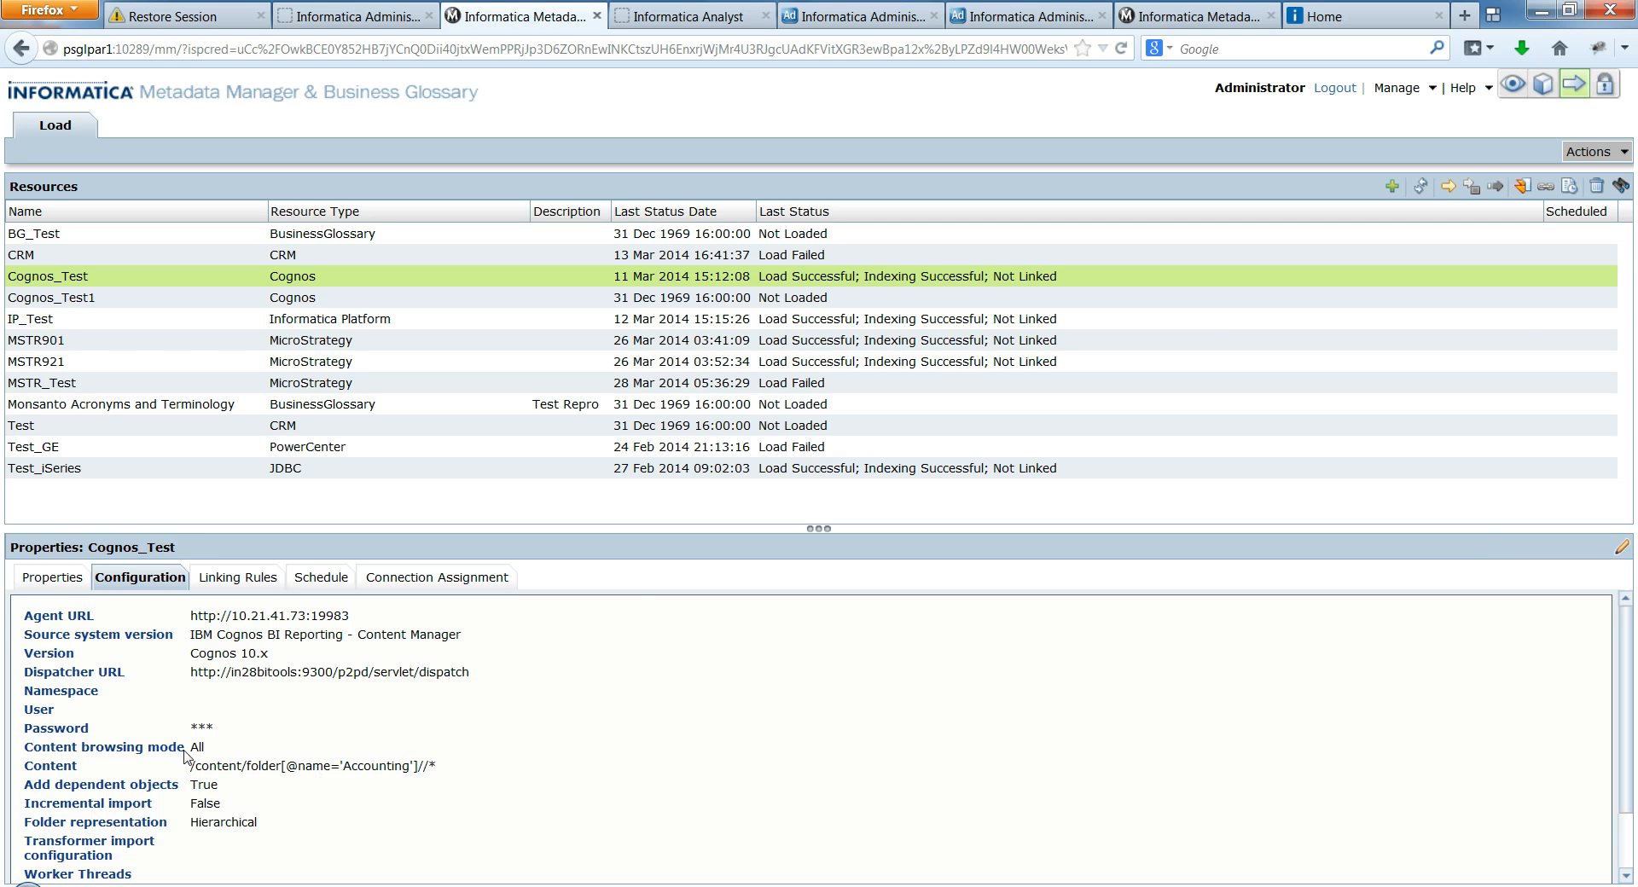
pyautogui.click(1198, 15)
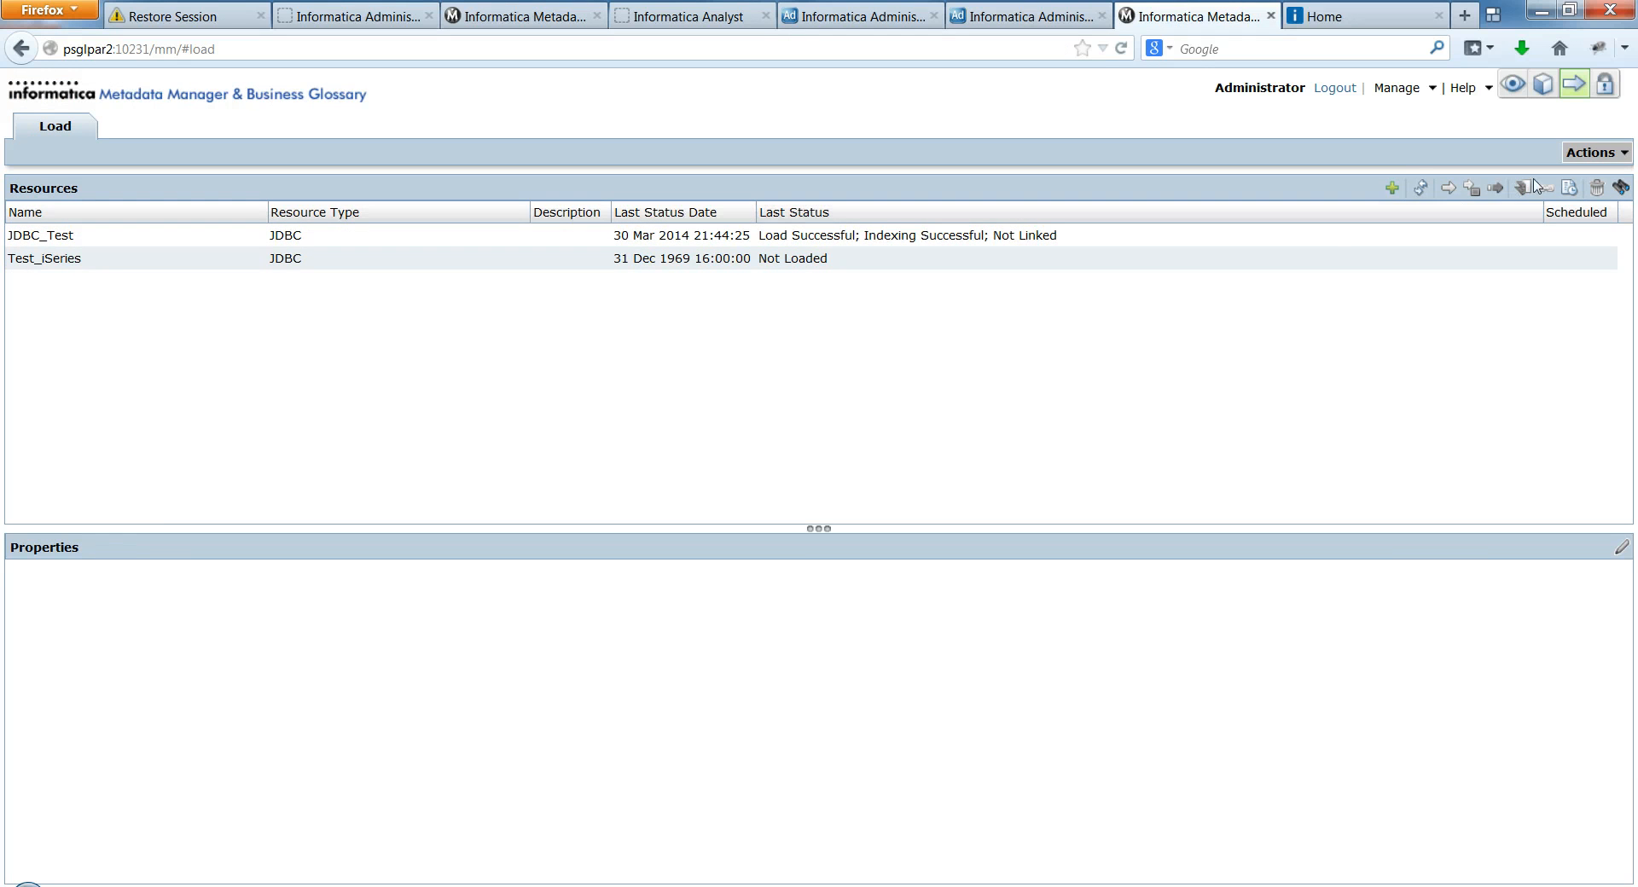
# - Import the newest MMResourceExport .rcf file so Cognos_Test appears in the resource list
pyautogui.click(1591, 152)
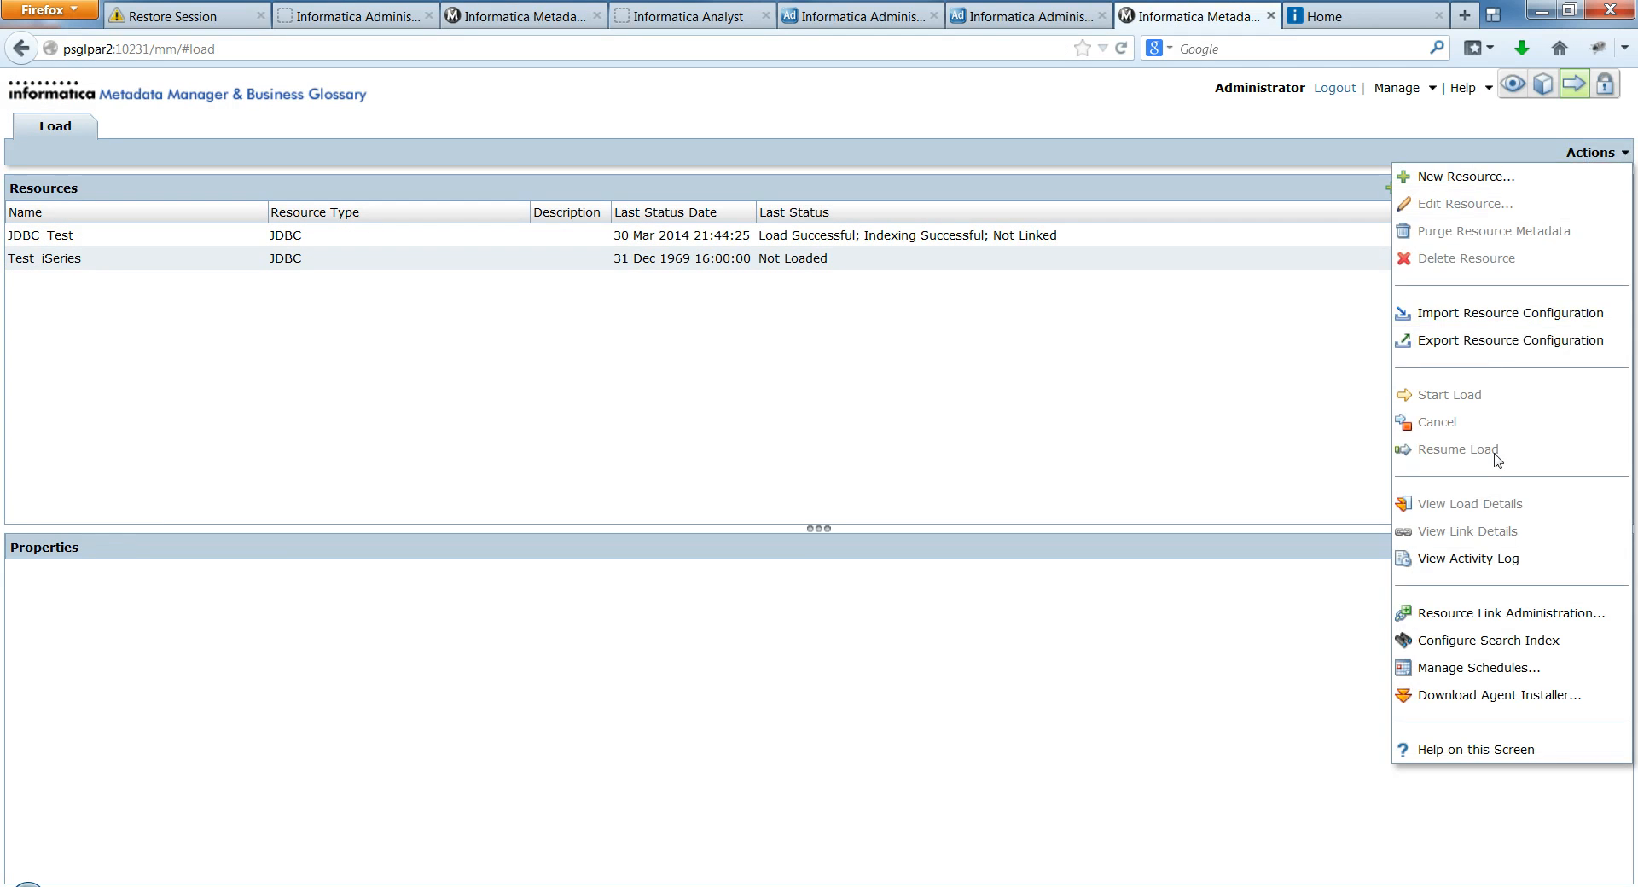
pyautogui.click(1509, 312)
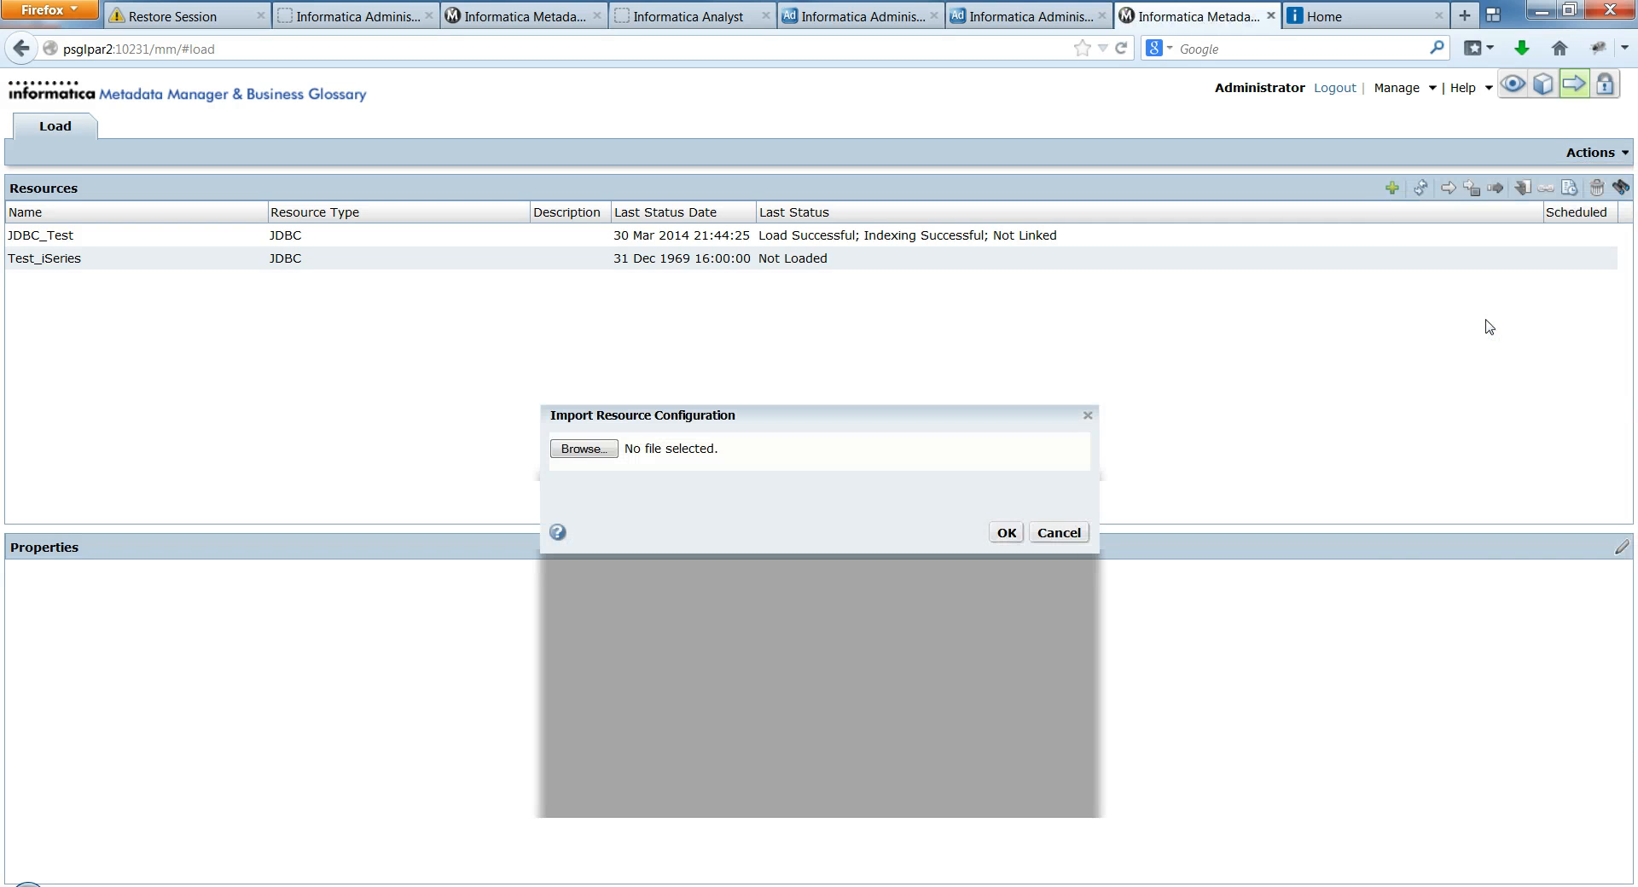
pyautogui.click(583, 449)
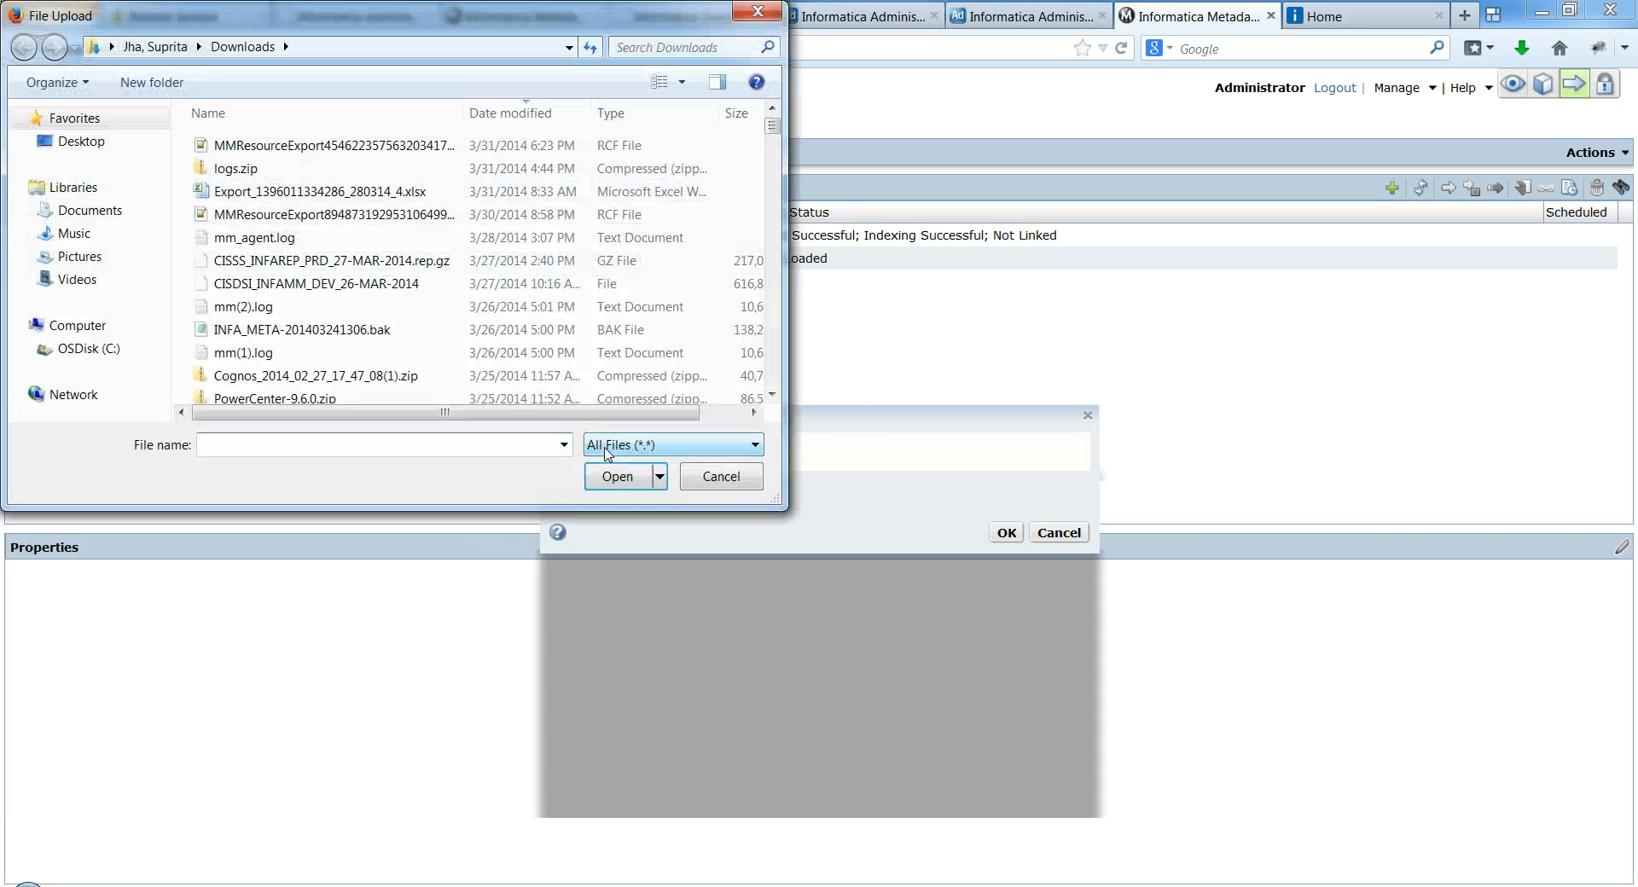
pyautogui.click(329, 145)
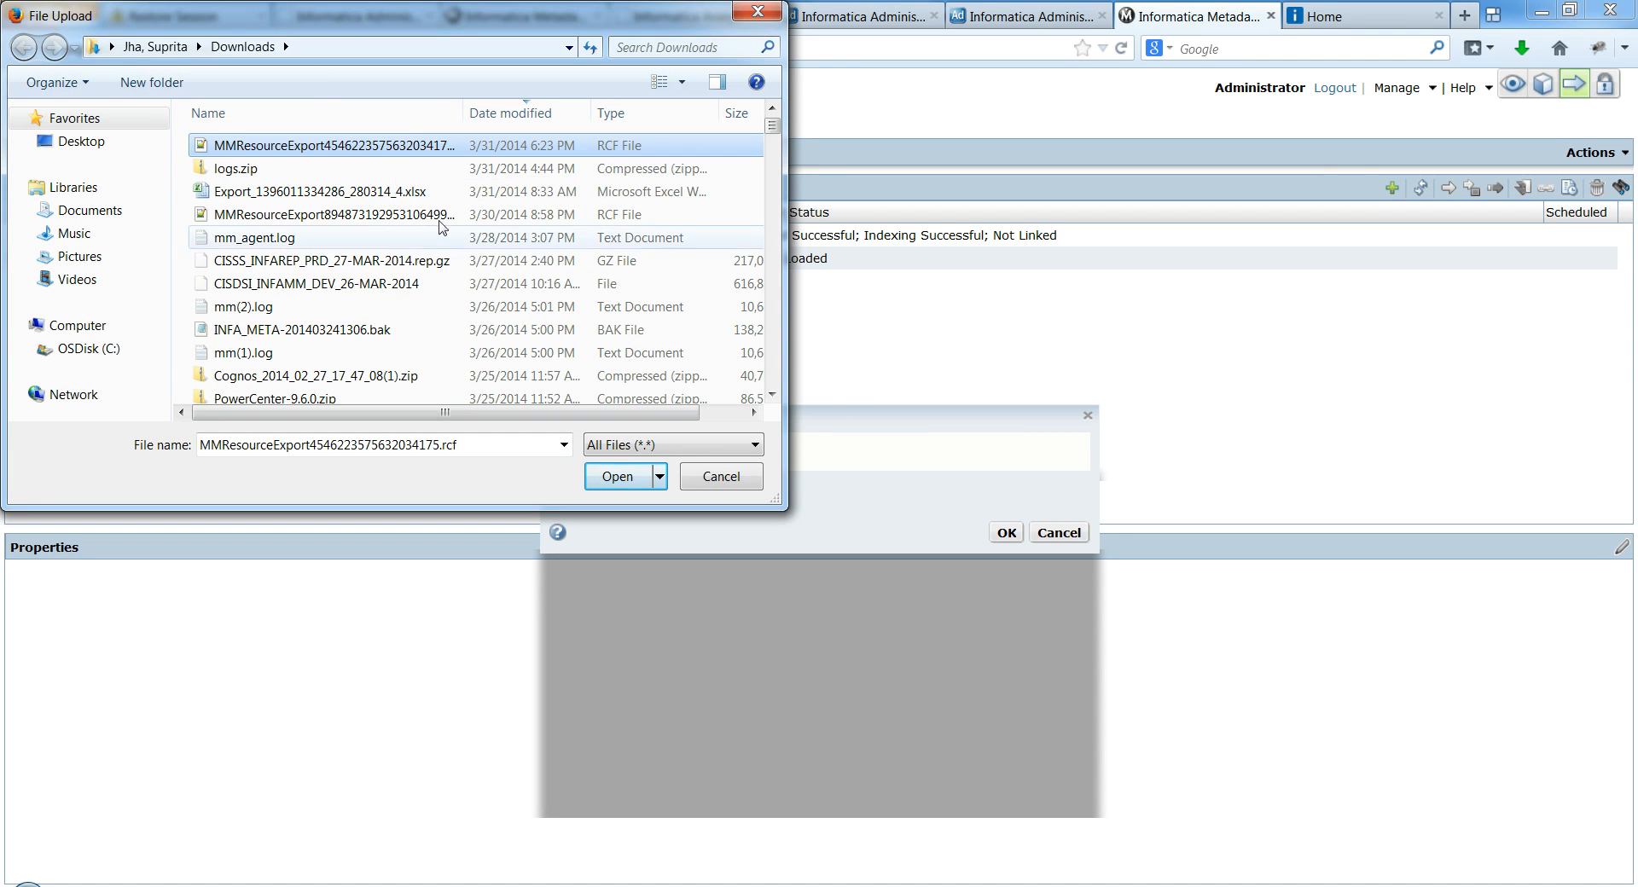
pyautogui.click(616, 477)
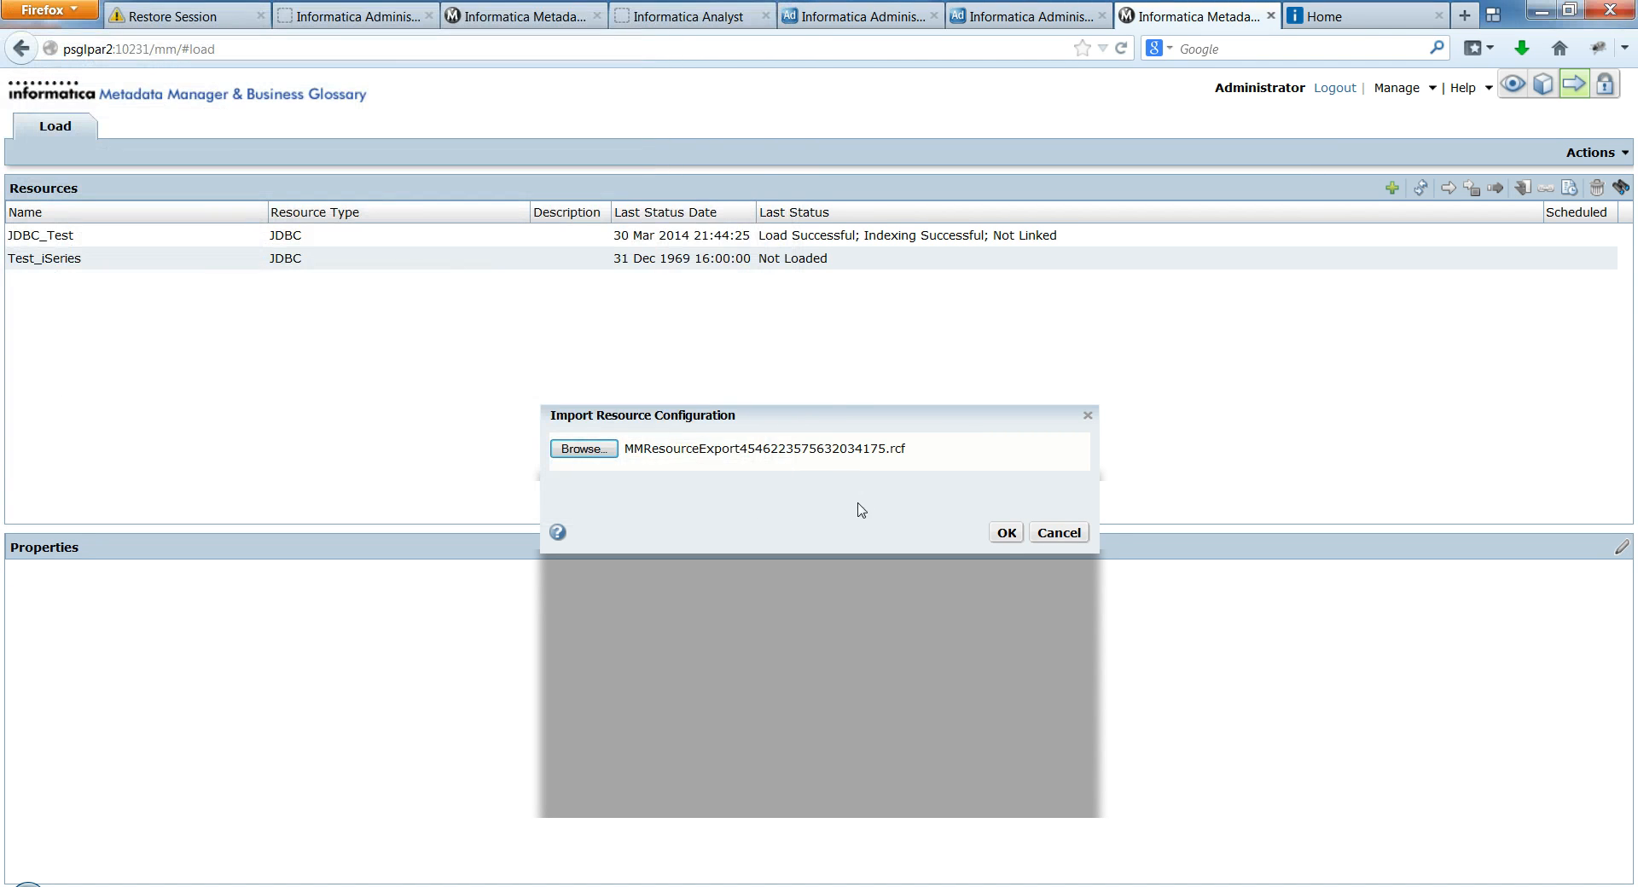
pyautogui.click(1004, 533)
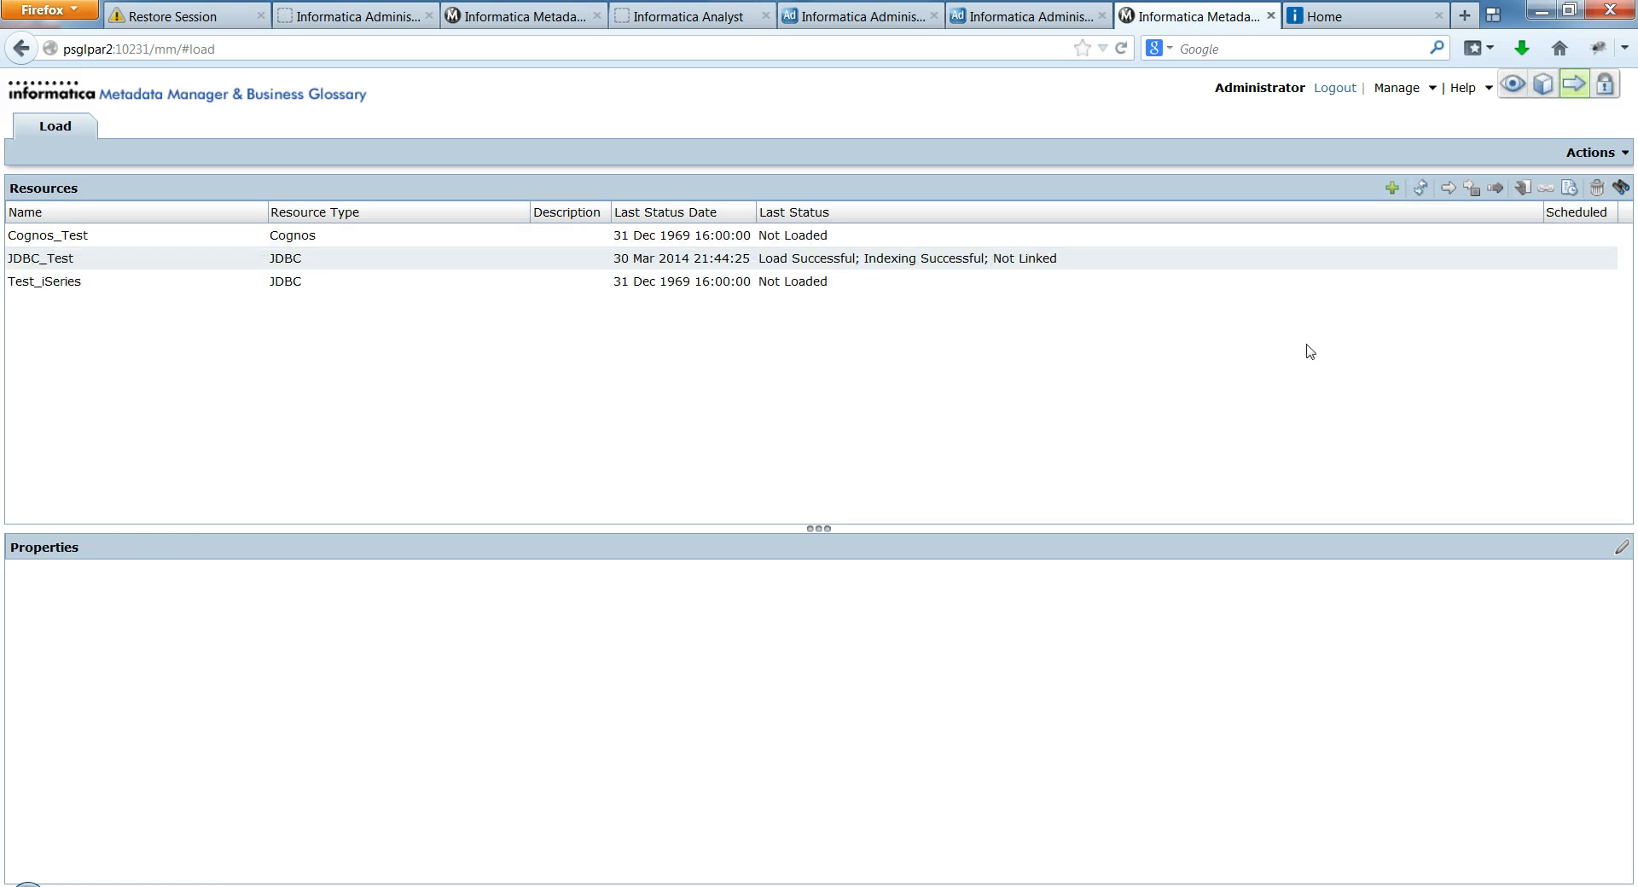
# - Edit Cognos_Test, view its carried-over connection settings and run Test Connection
pyautogui.click(47, 236)
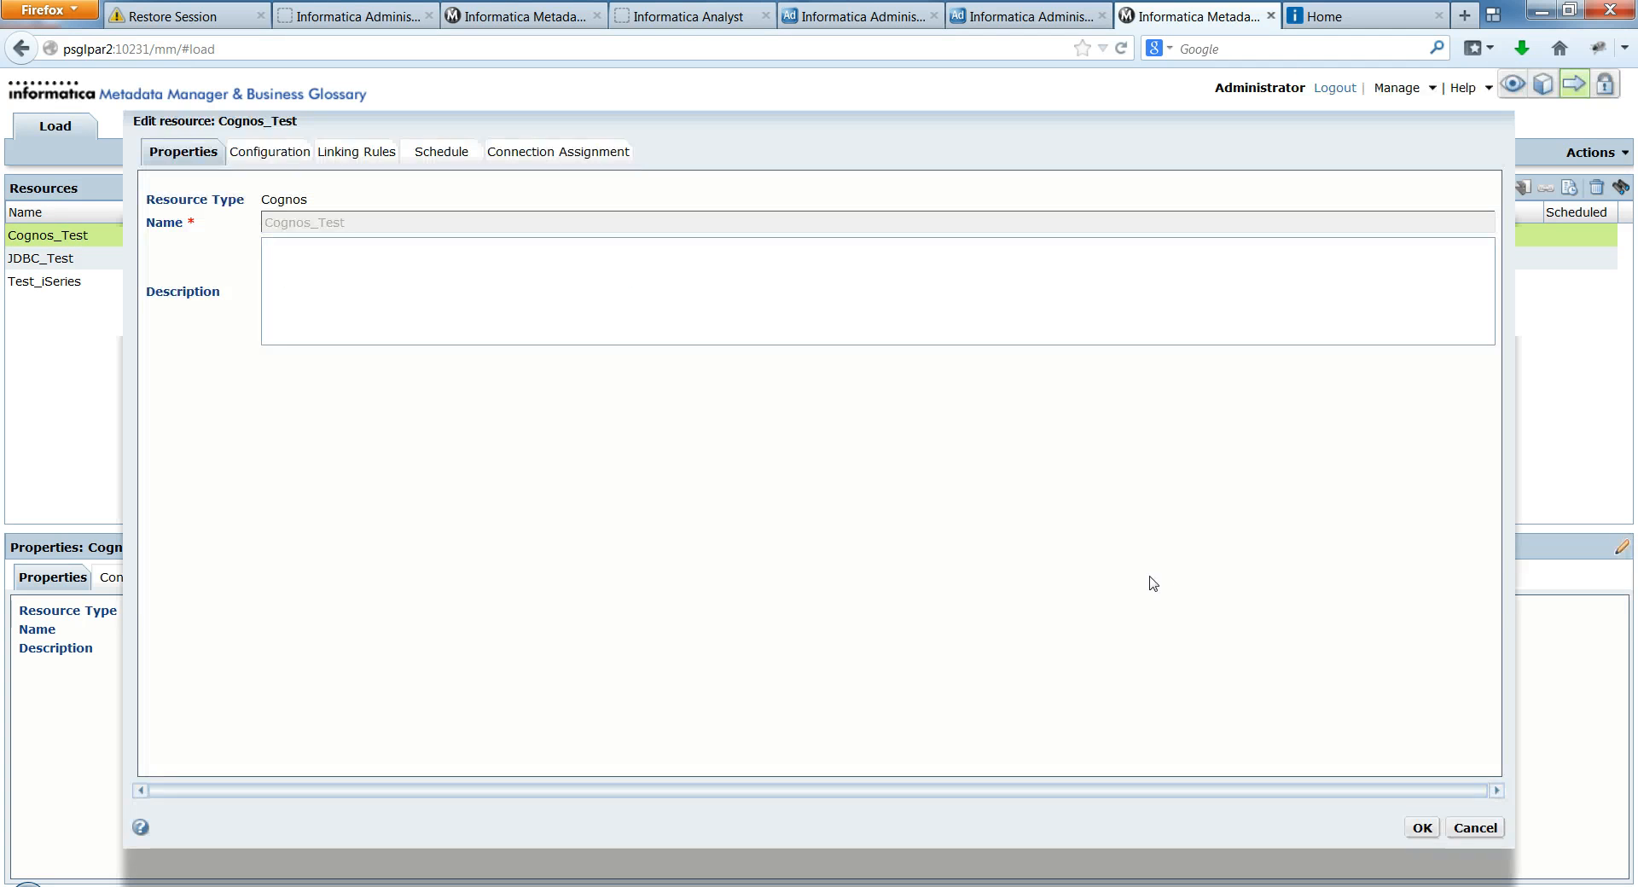
pyautogui.click(274, 152)
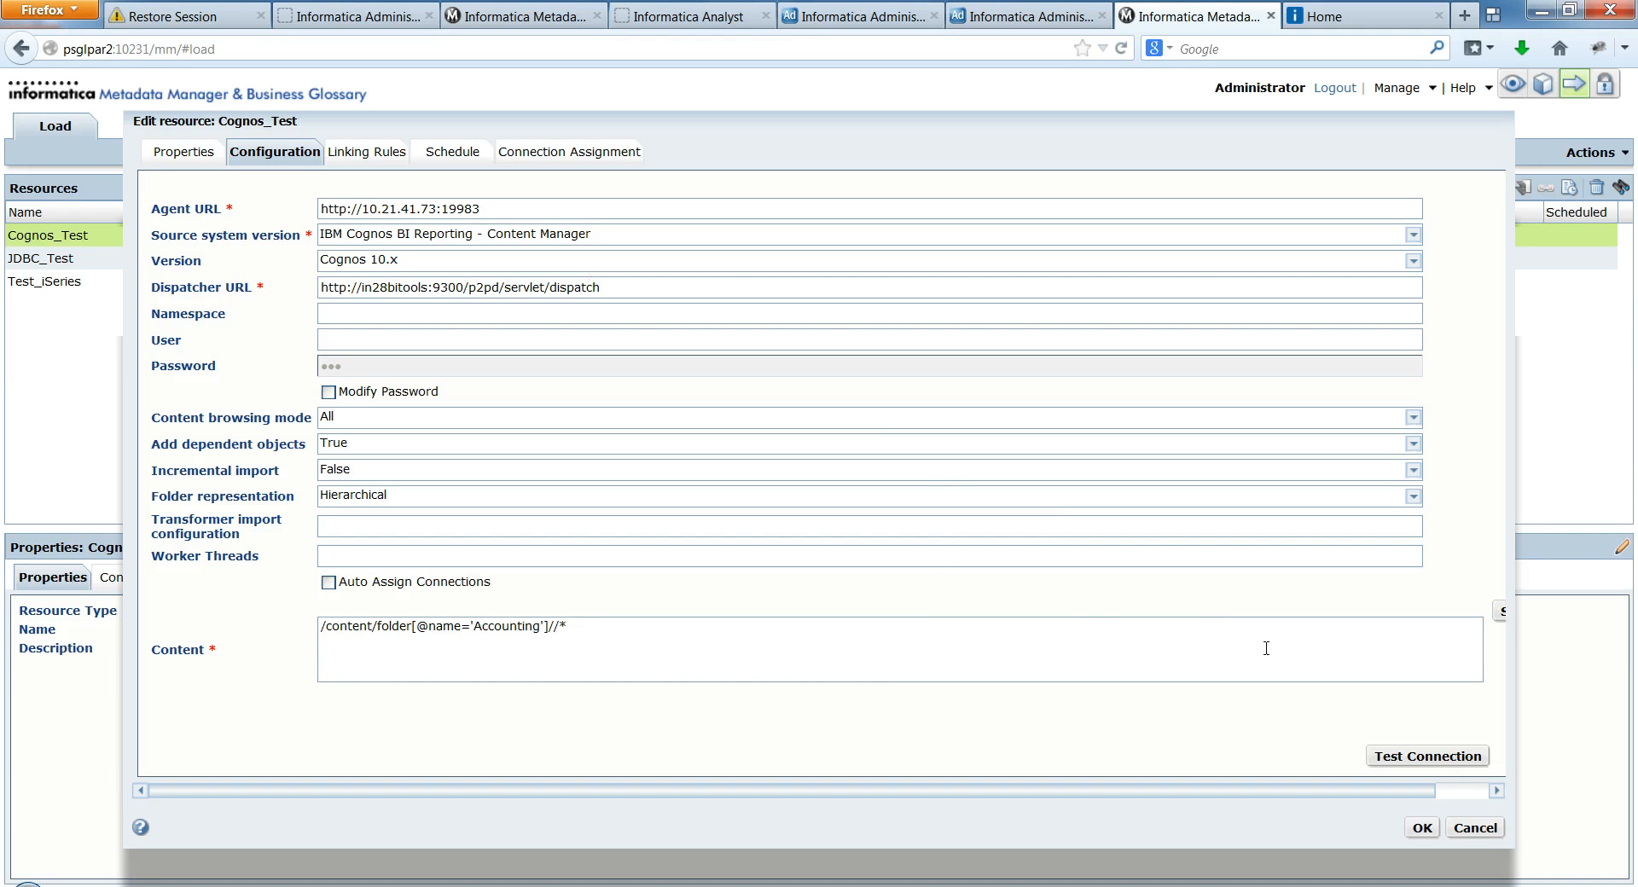
pyautogui.click(1426, 756)
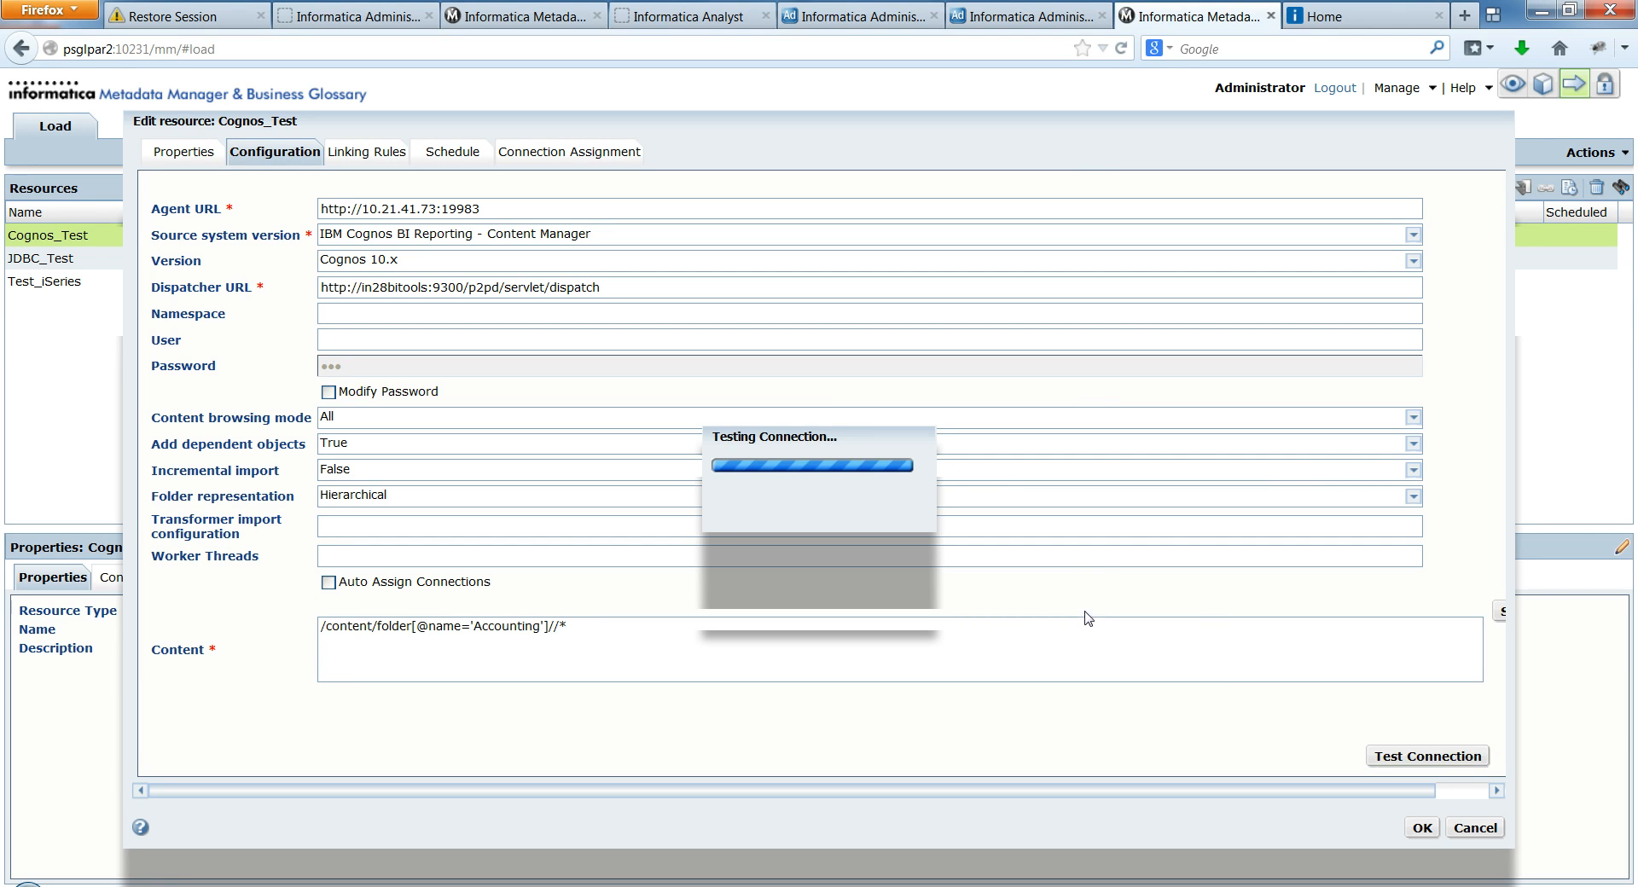
pyautogui.moveTo(717, 669)
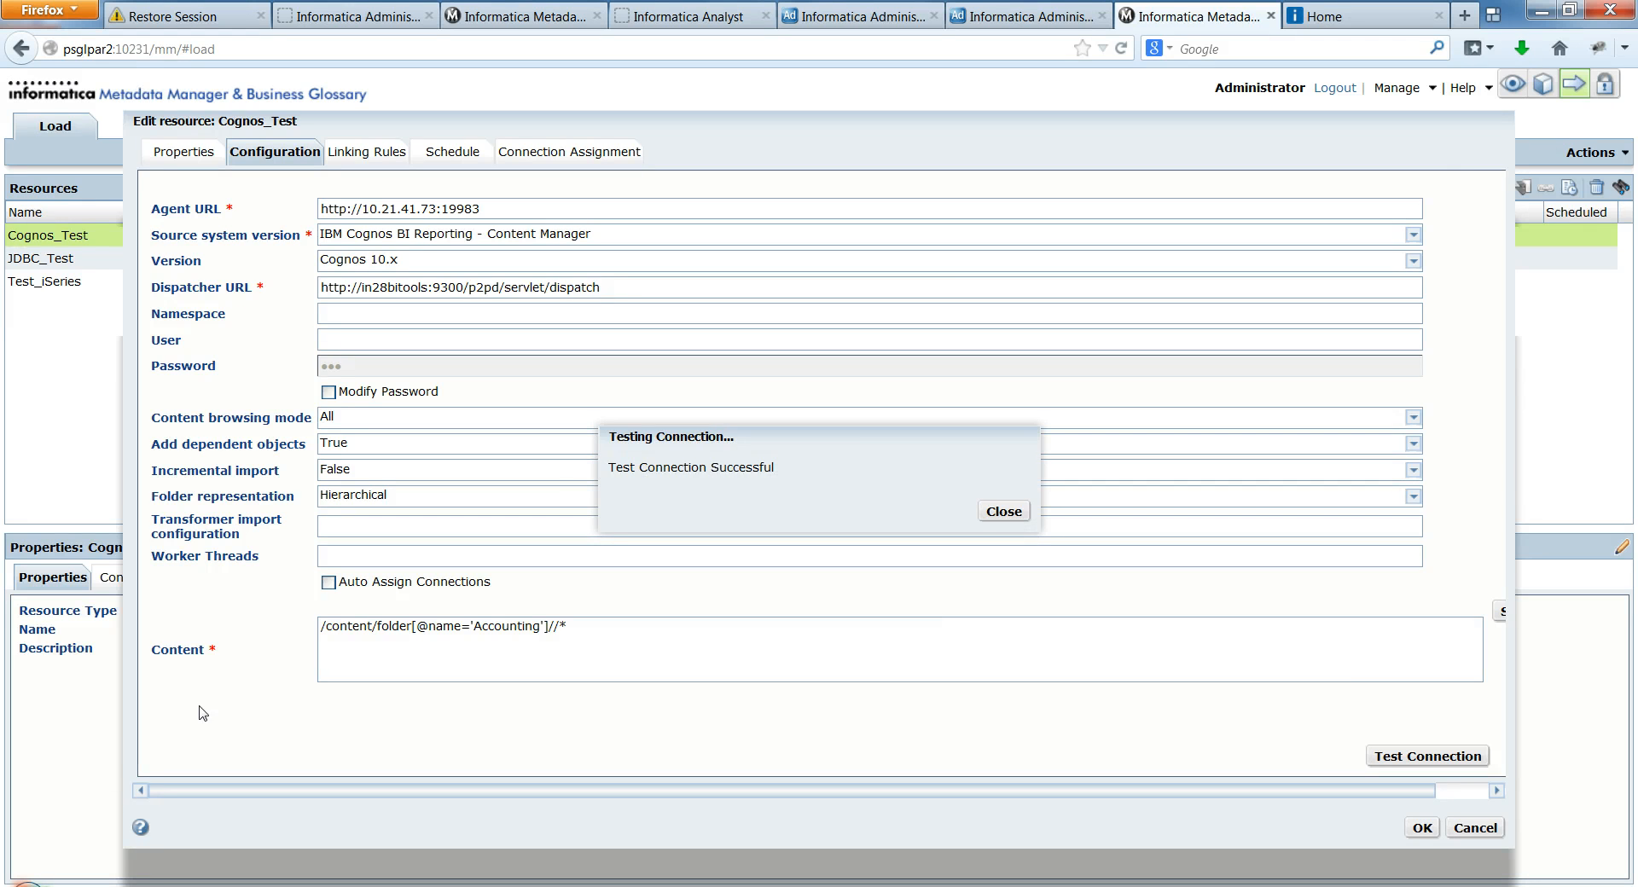
pyautogui.moveTo(618, 511)
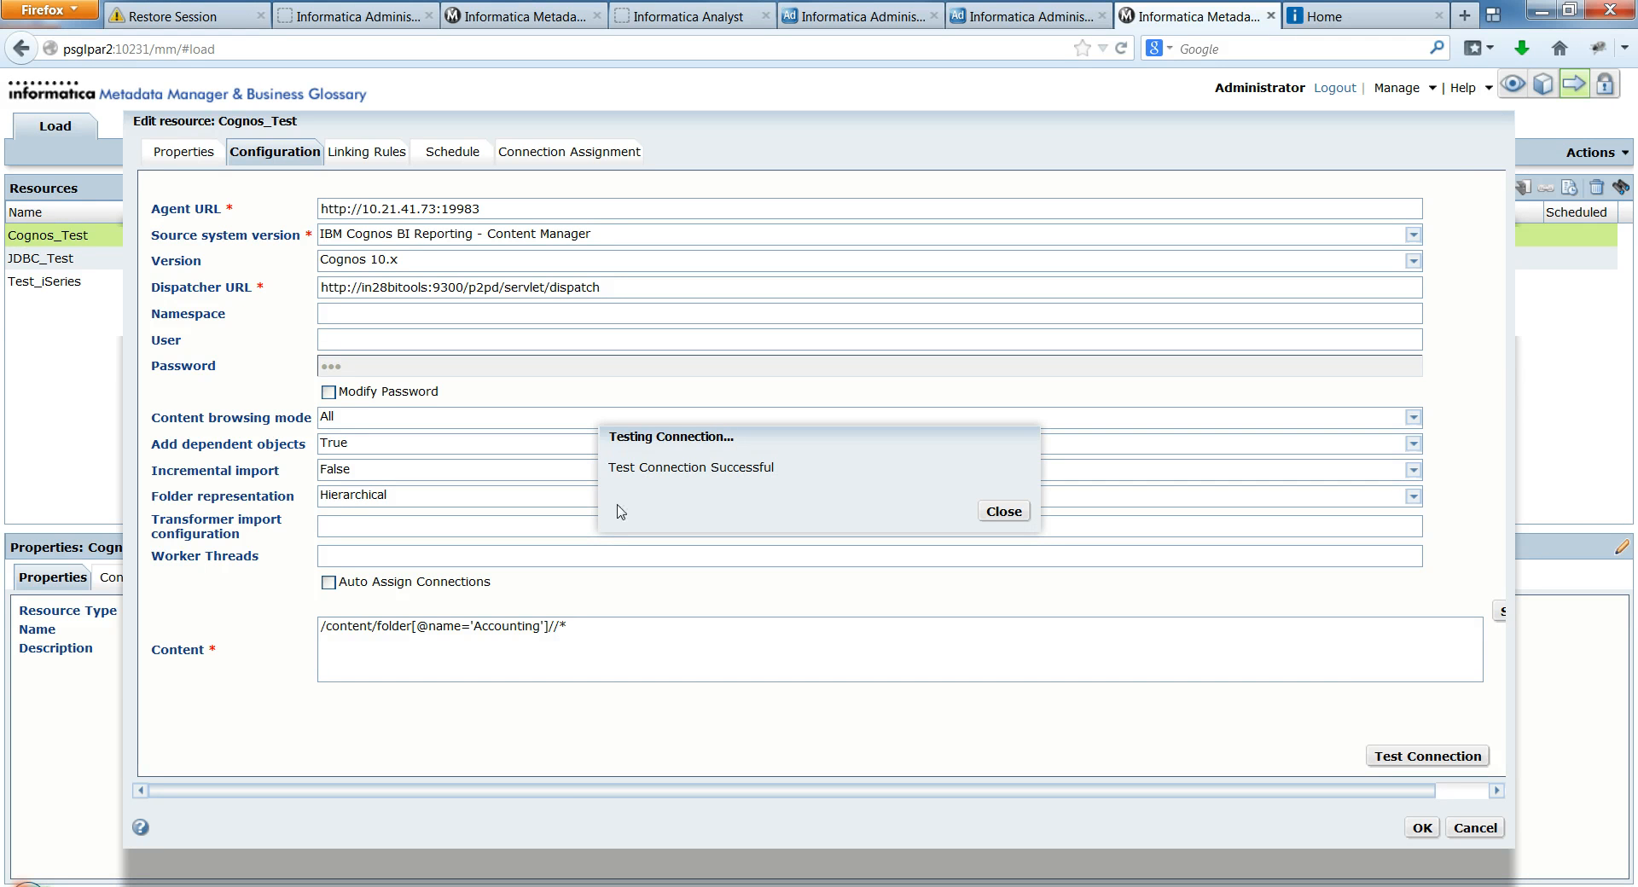
pyautogui.moveTo(1126, 715)
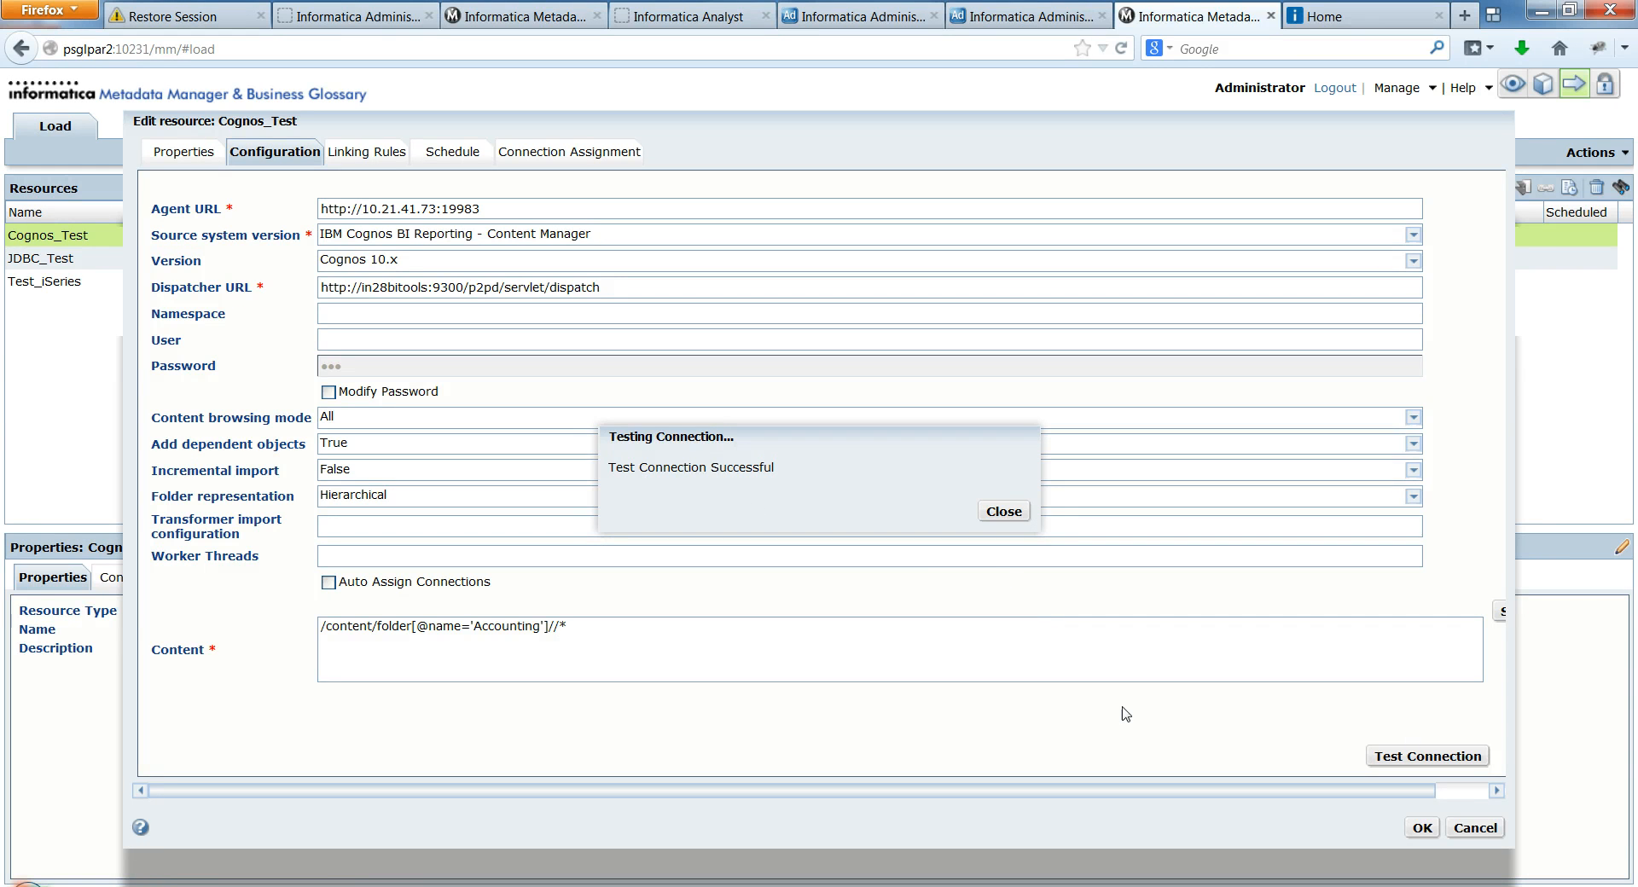
pyautogui.moveTo(1475, 827)
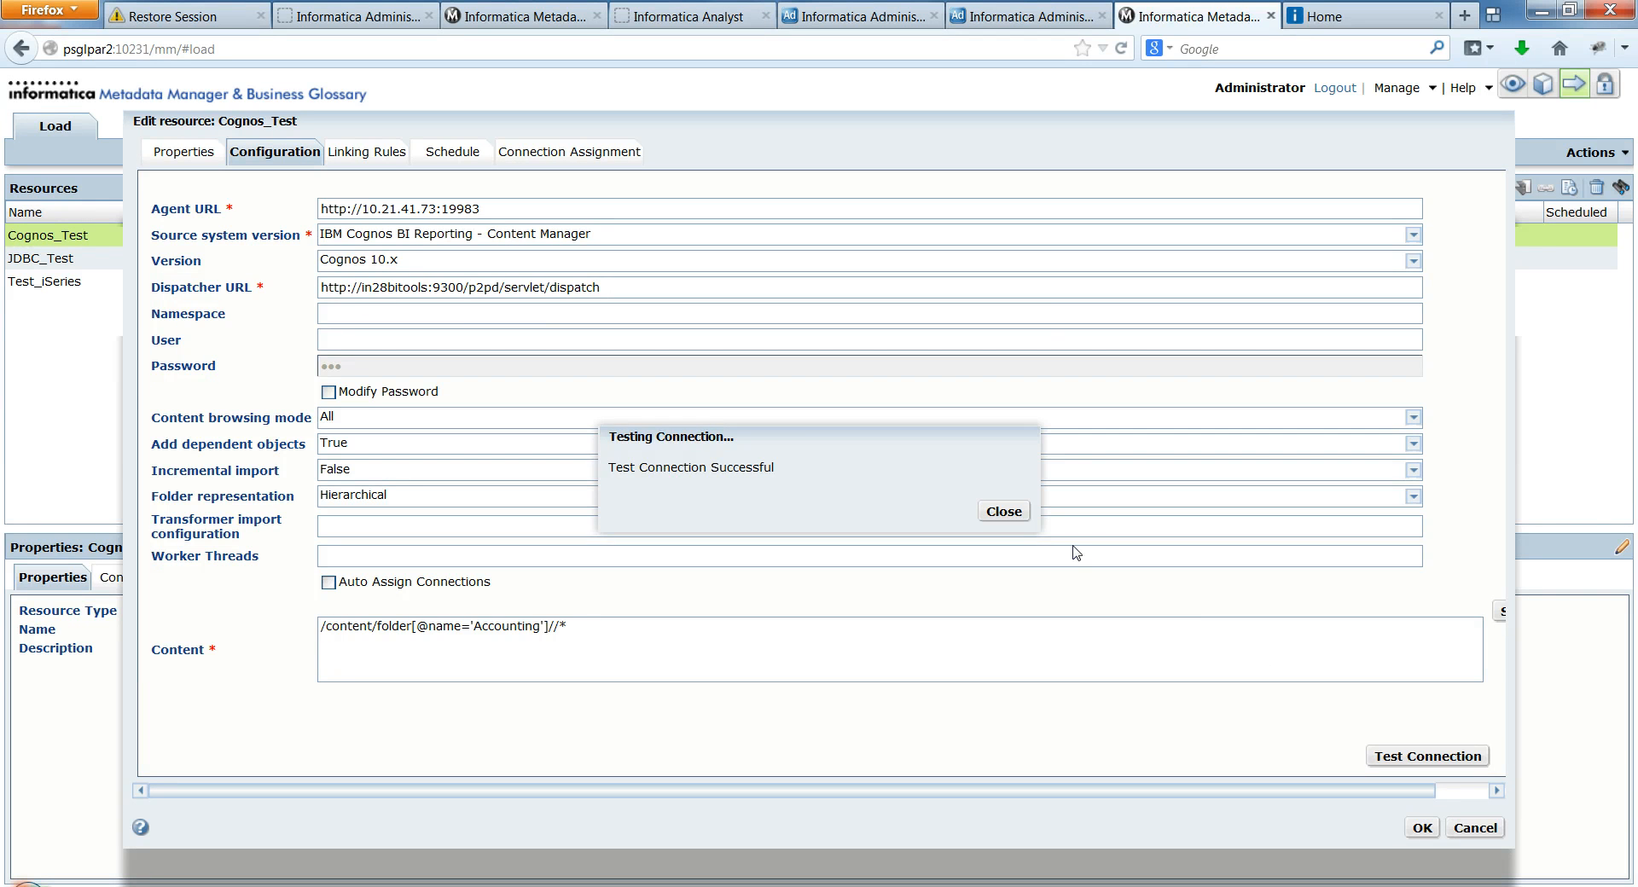
# - Dismiss the successful test message and save Cognos_Test, queuing its load request
pyautogui.click(1001, 511)
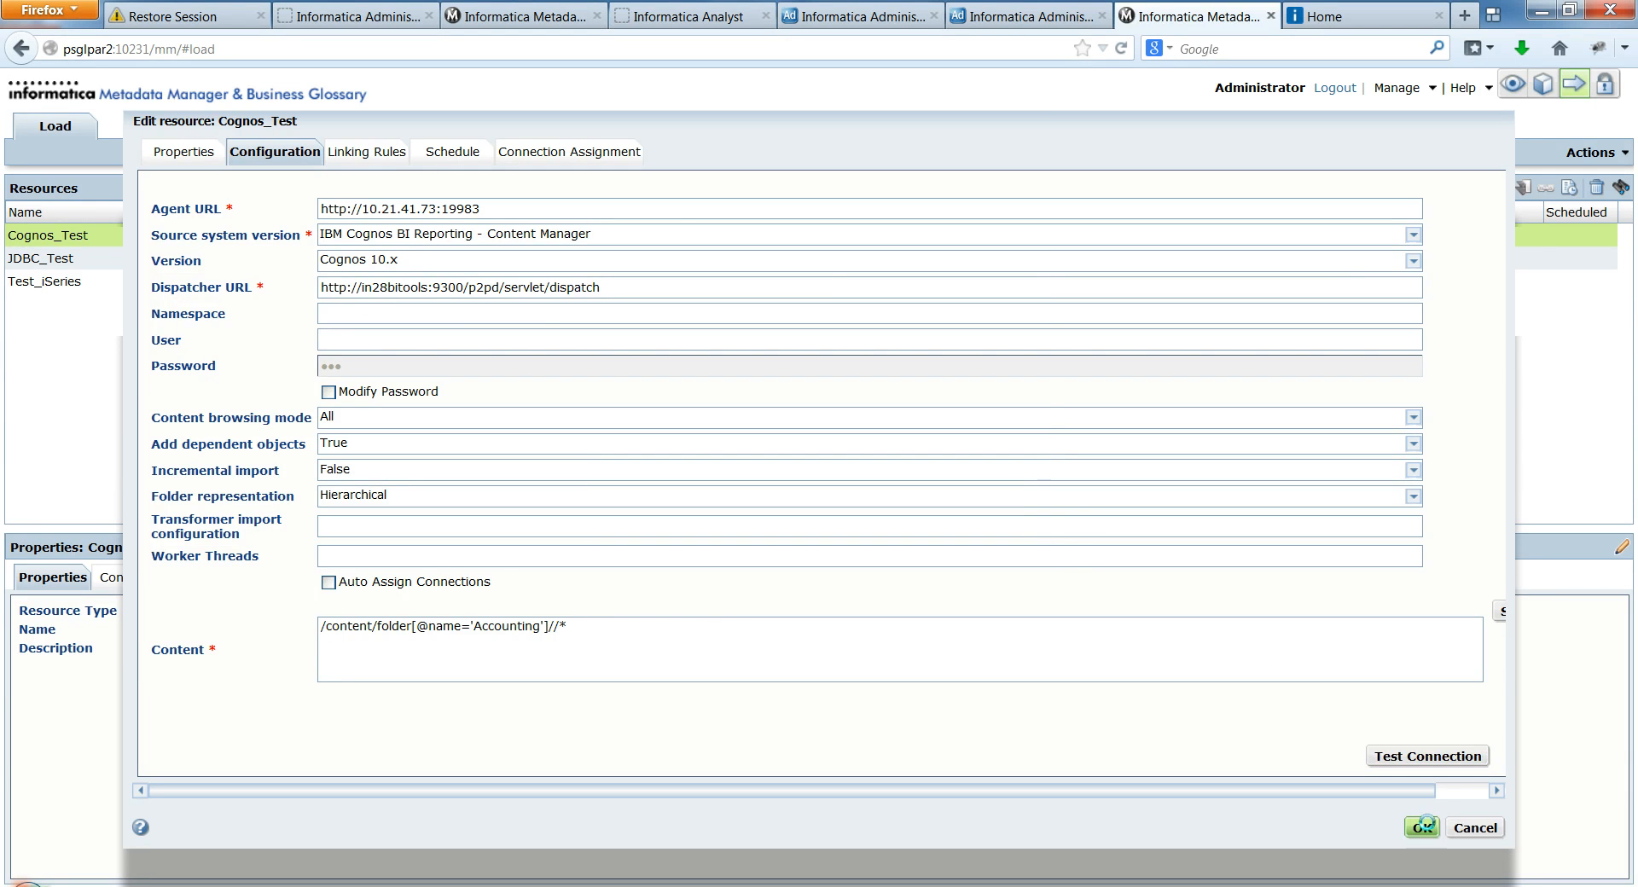
pyautogui.click(1419, 828)
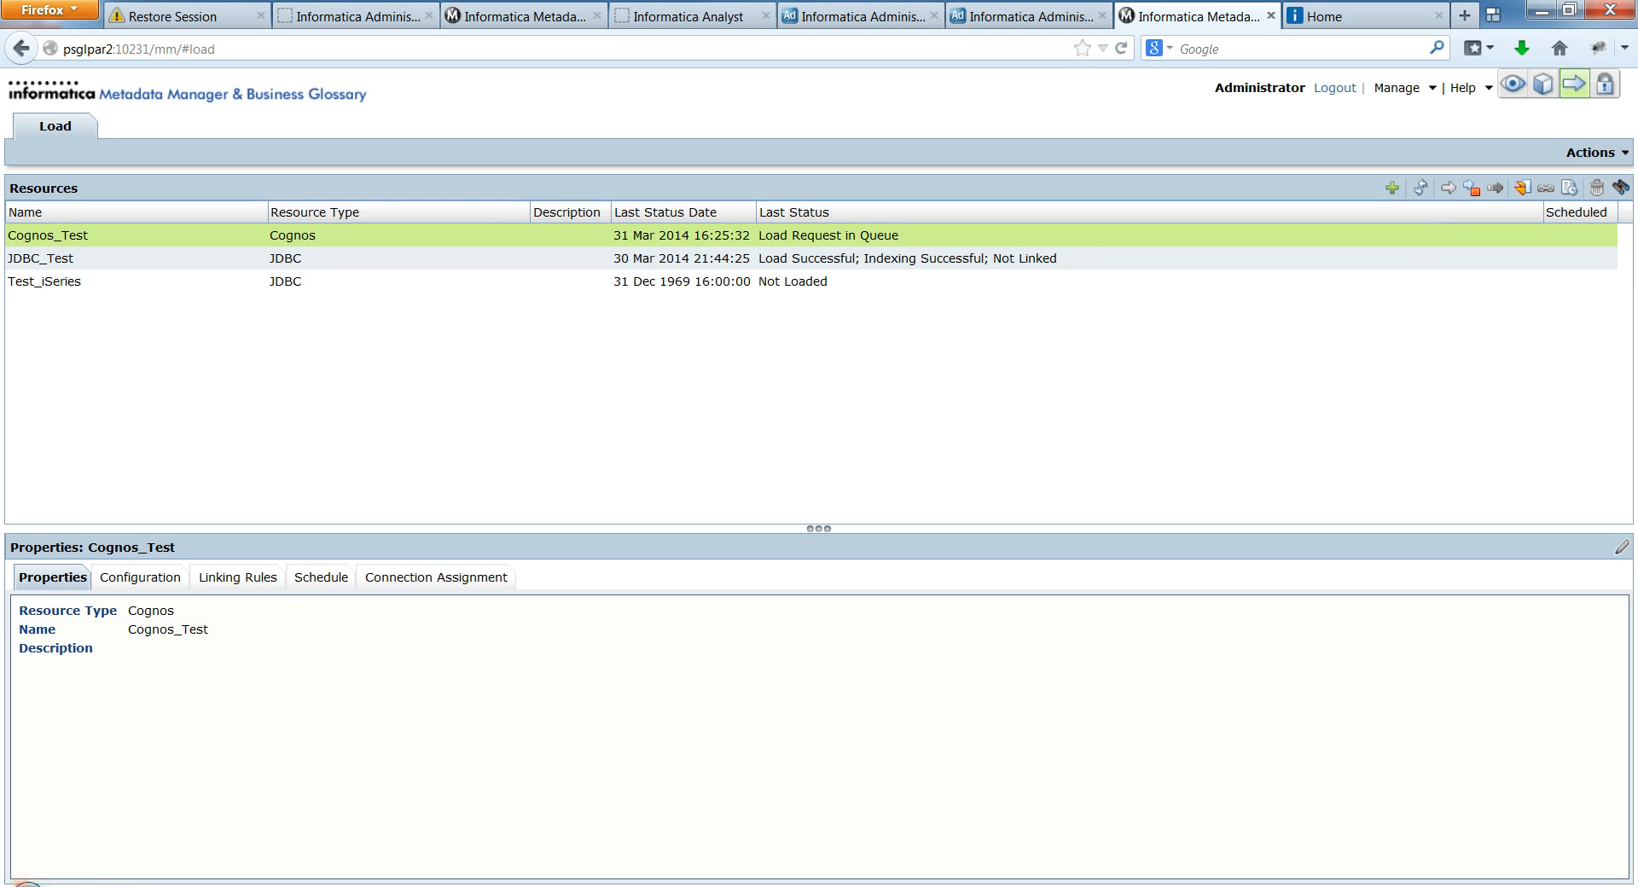
pyautogui.moveTo(240, 726)
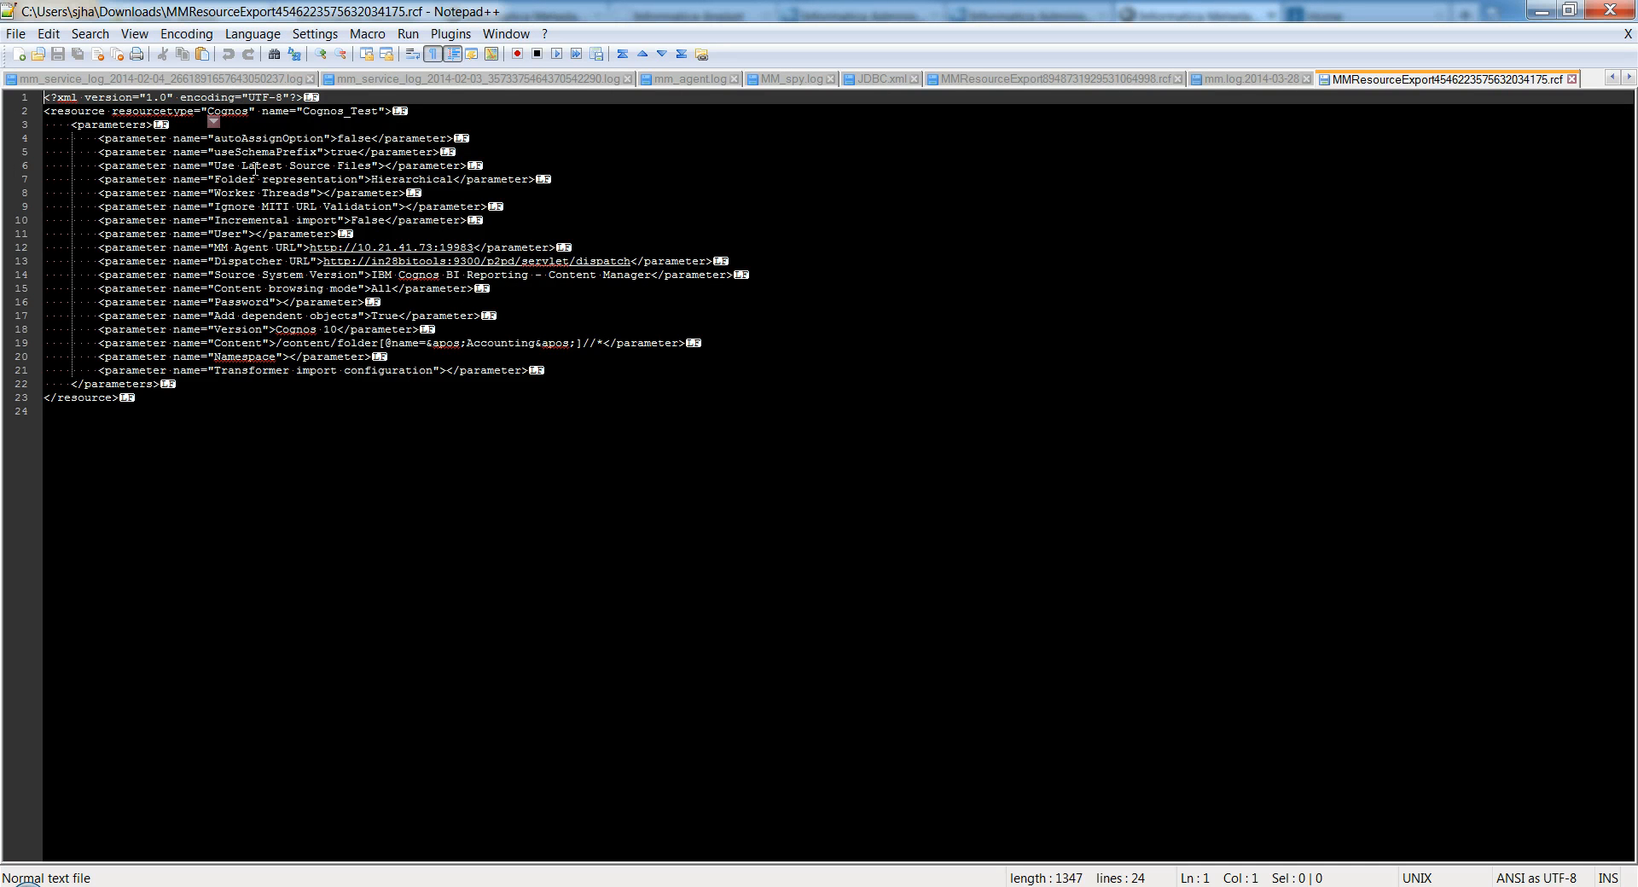
pyautogui.moveTo(332, 358)
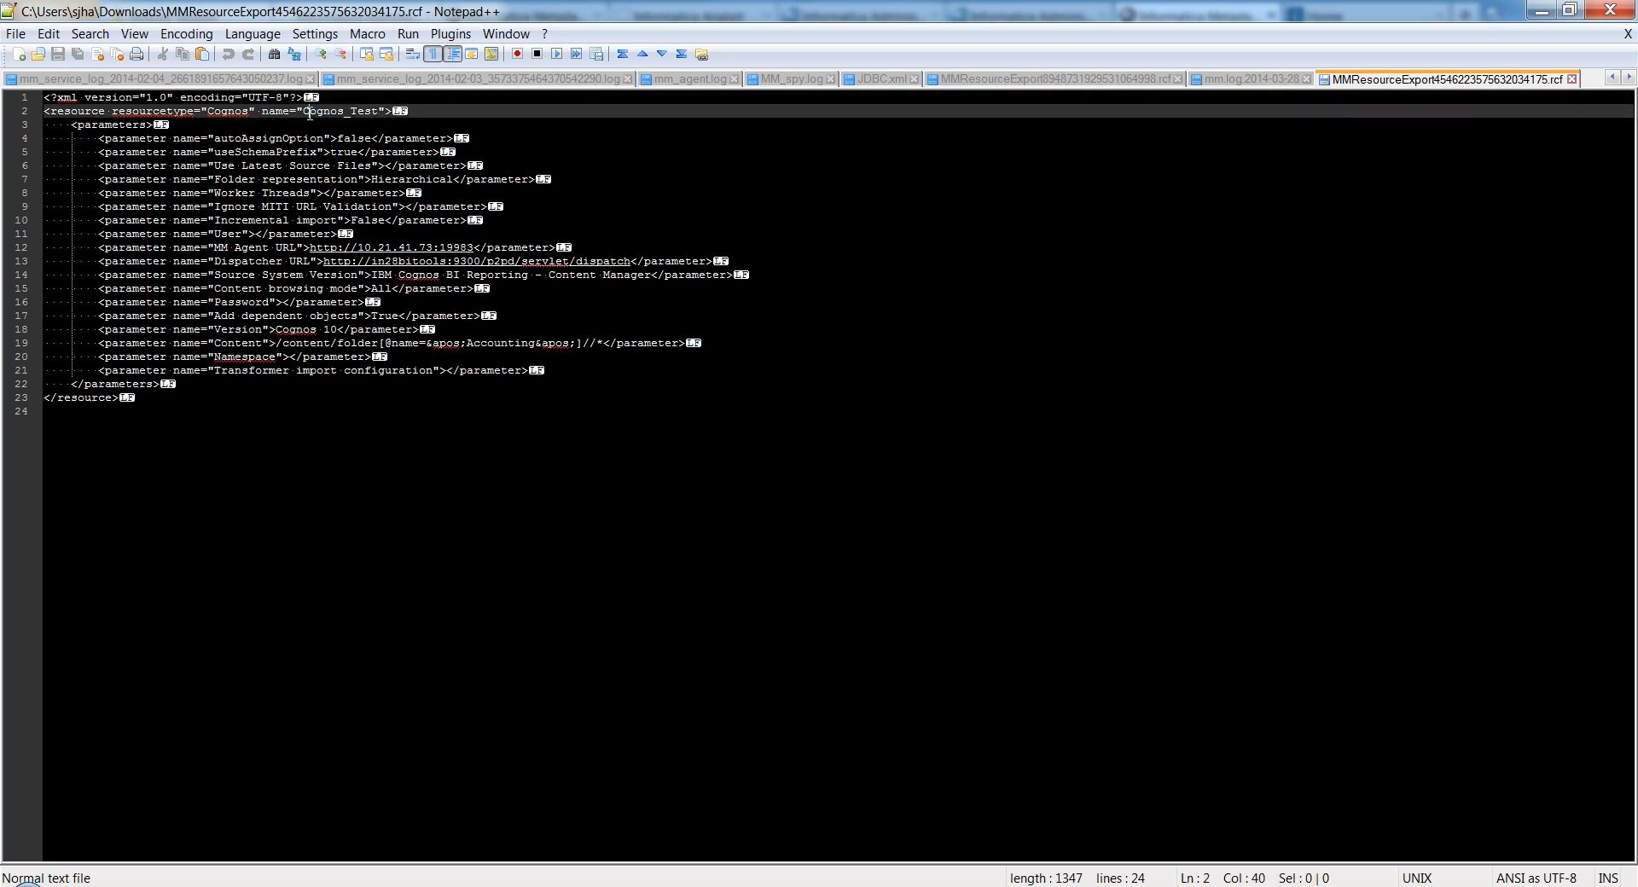
# - Highlight the Cognos_Test resource name inside the exported RCF file in Notepad++
pyautogui.doubleClick(344, 111)
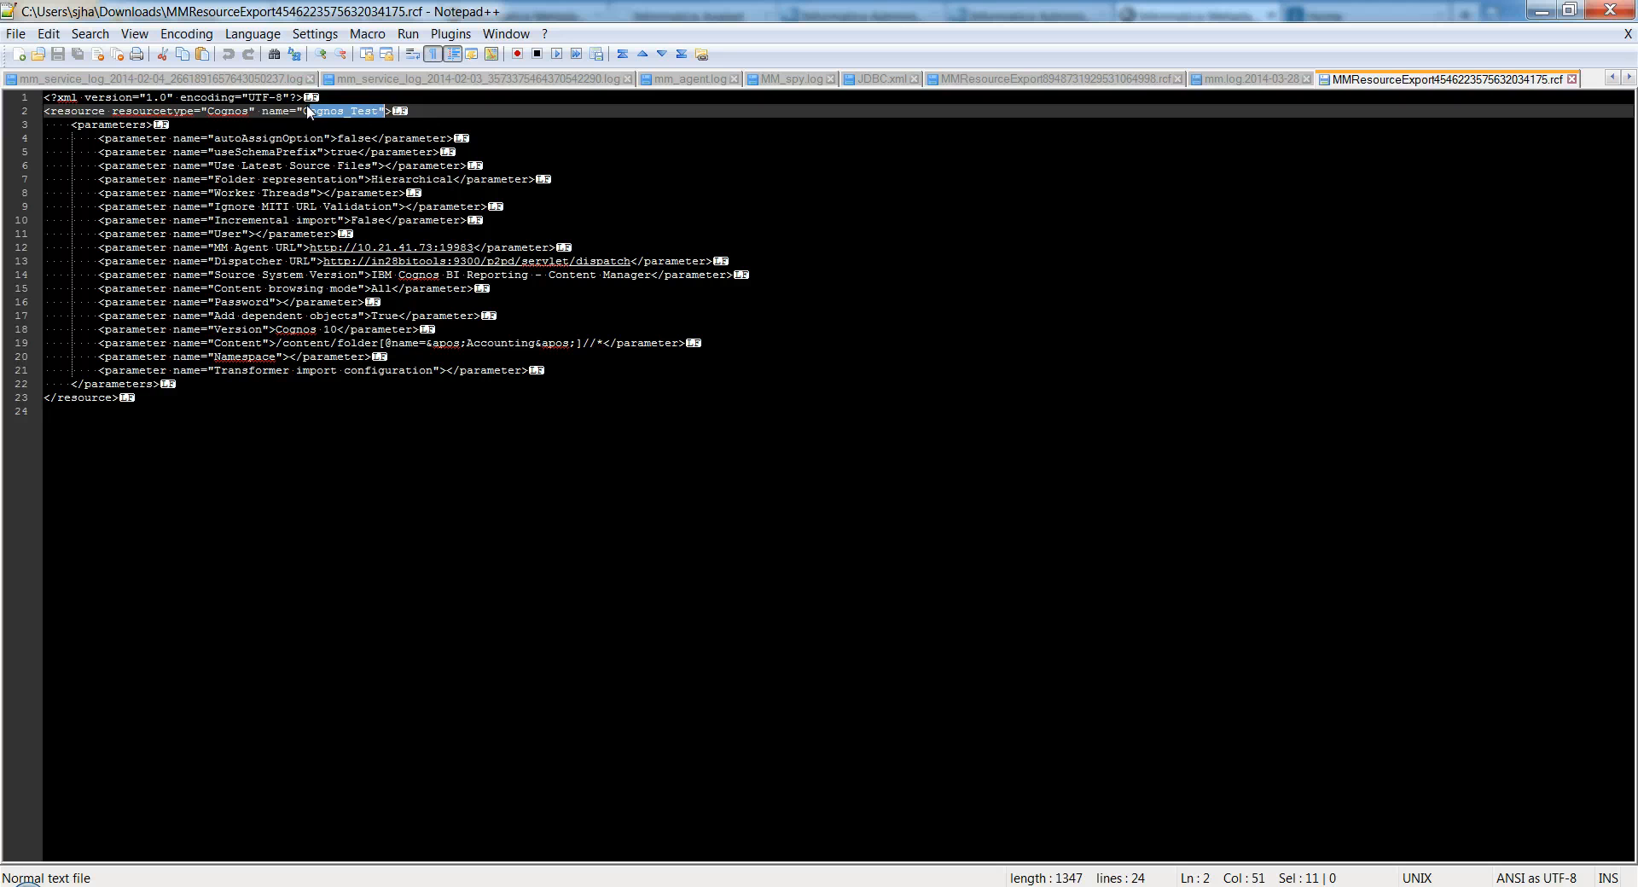
pyautogui.click(345, 111)
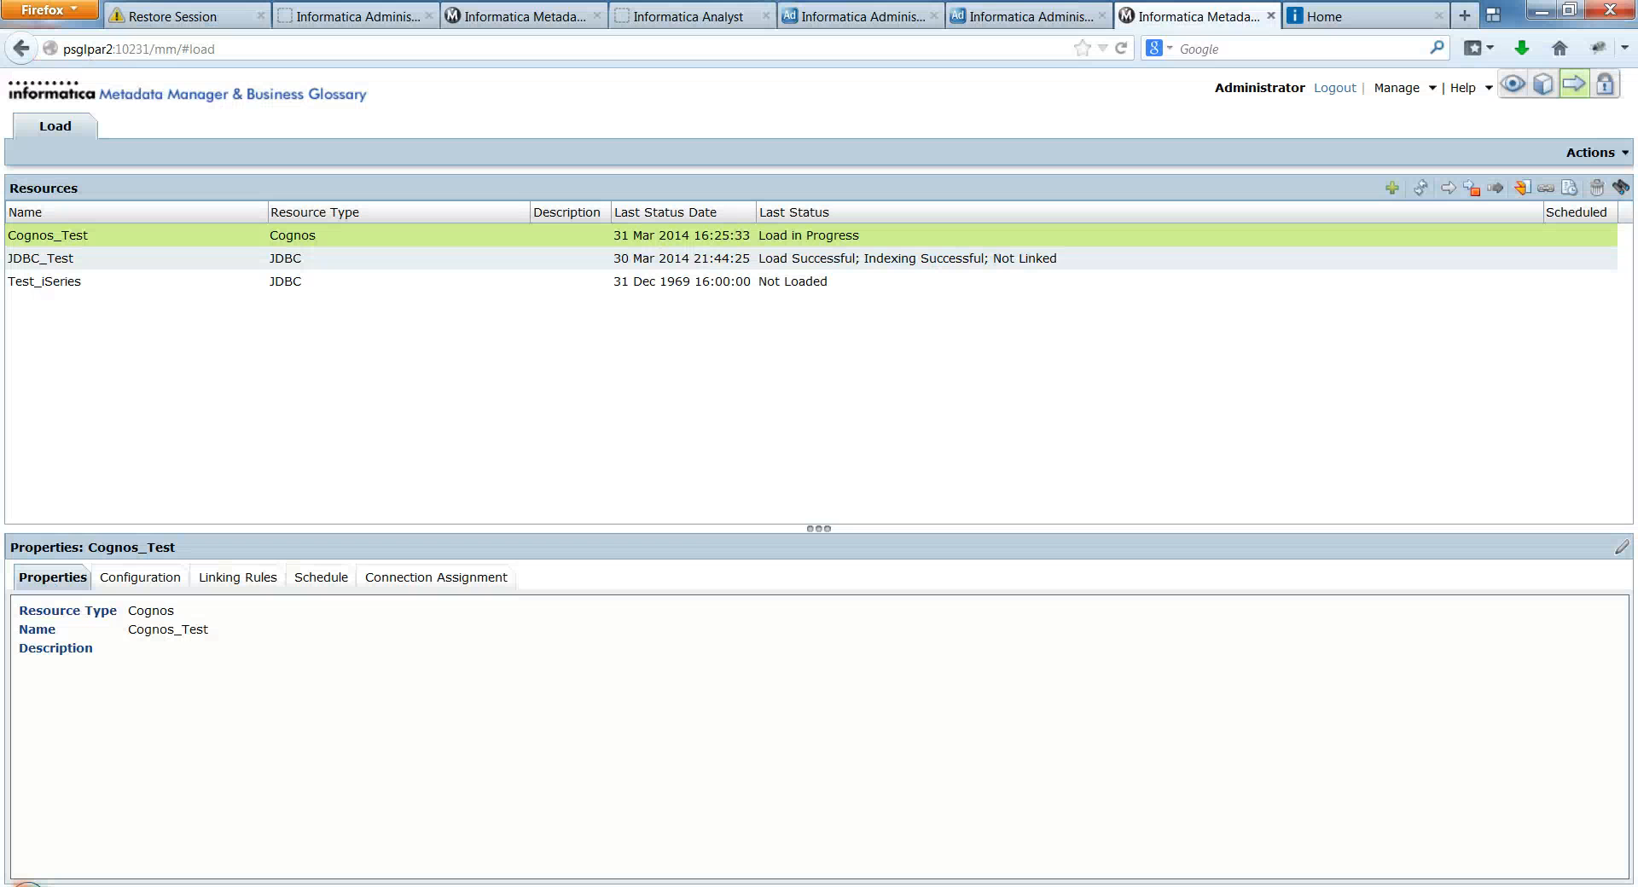
pyautogui.moveTo(264, 631)
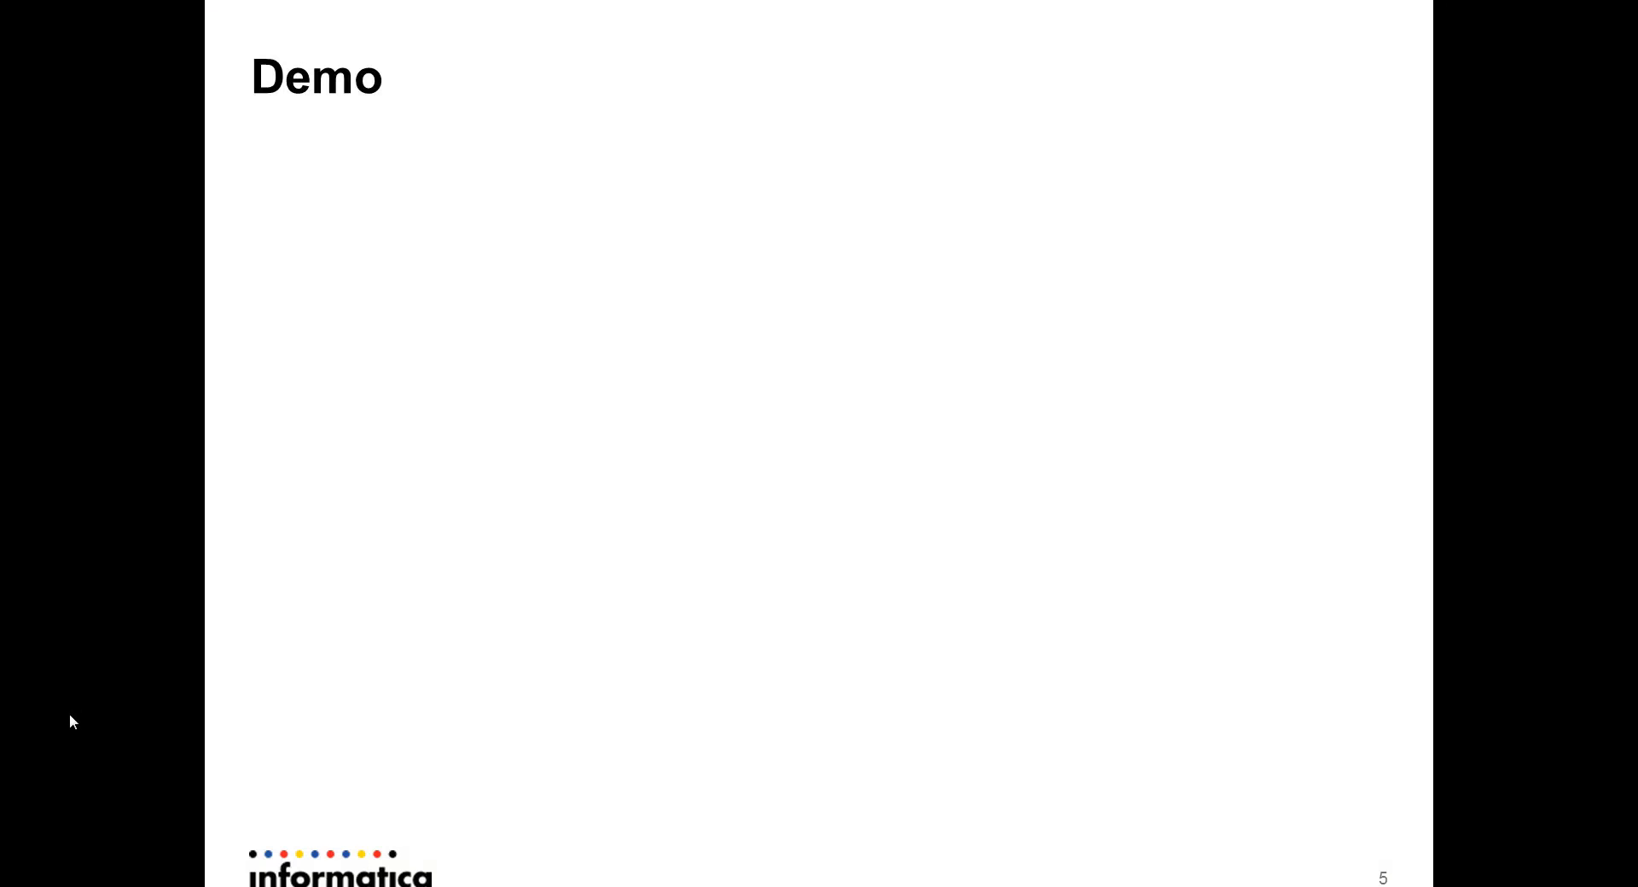
# - Advance through the Reference and Feedback slides and past the end of the slideshow
pyautogui.press('Right')
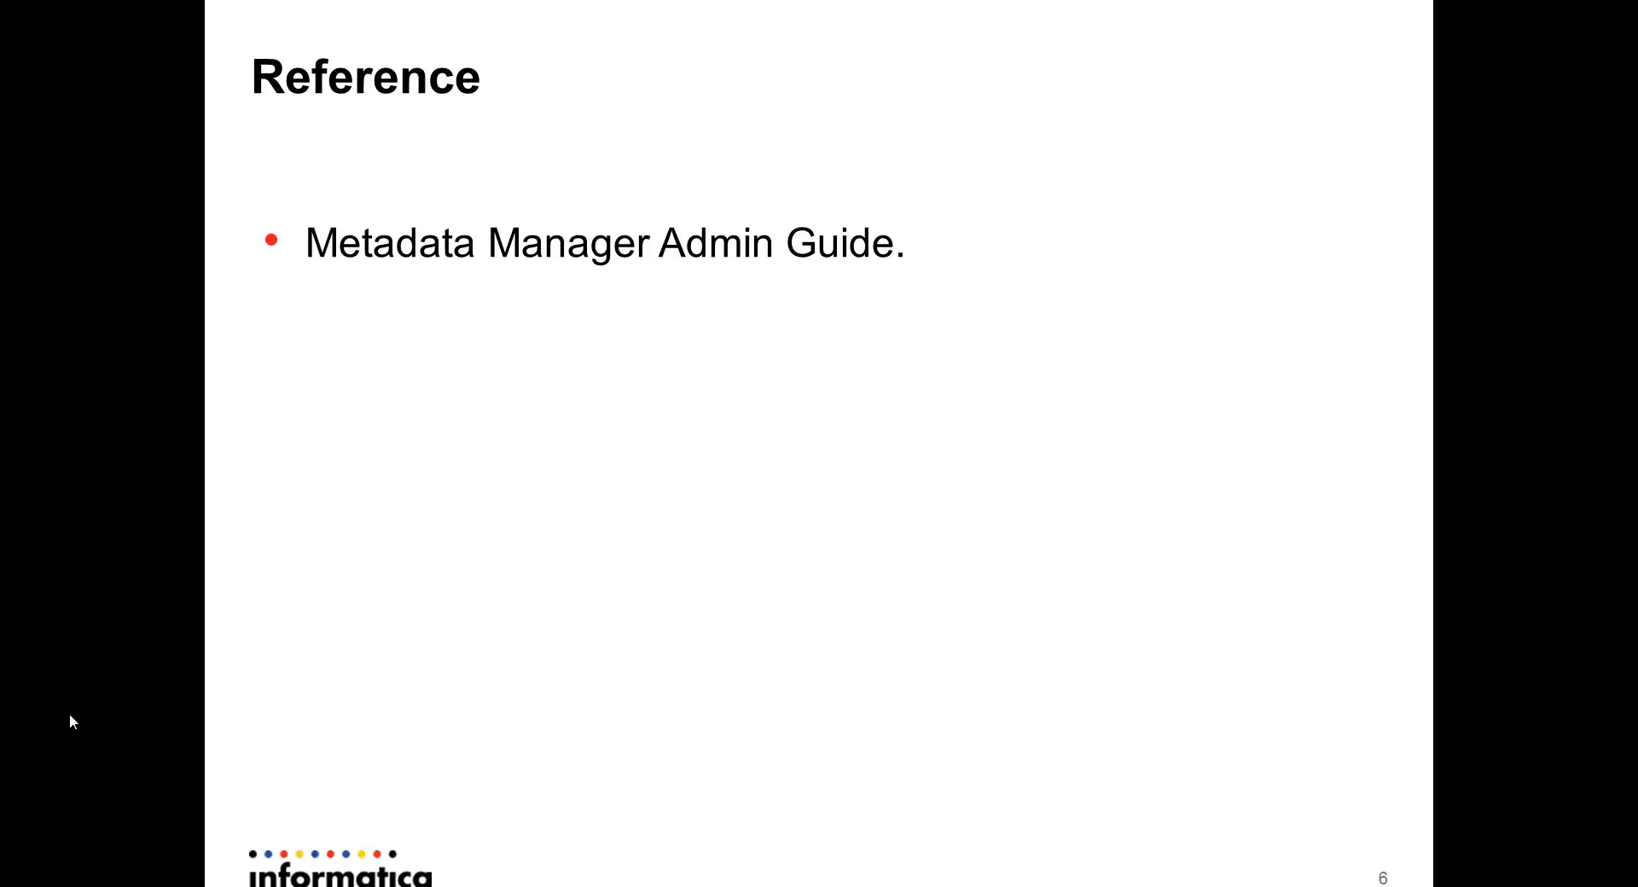
pyautogui.press('Right')
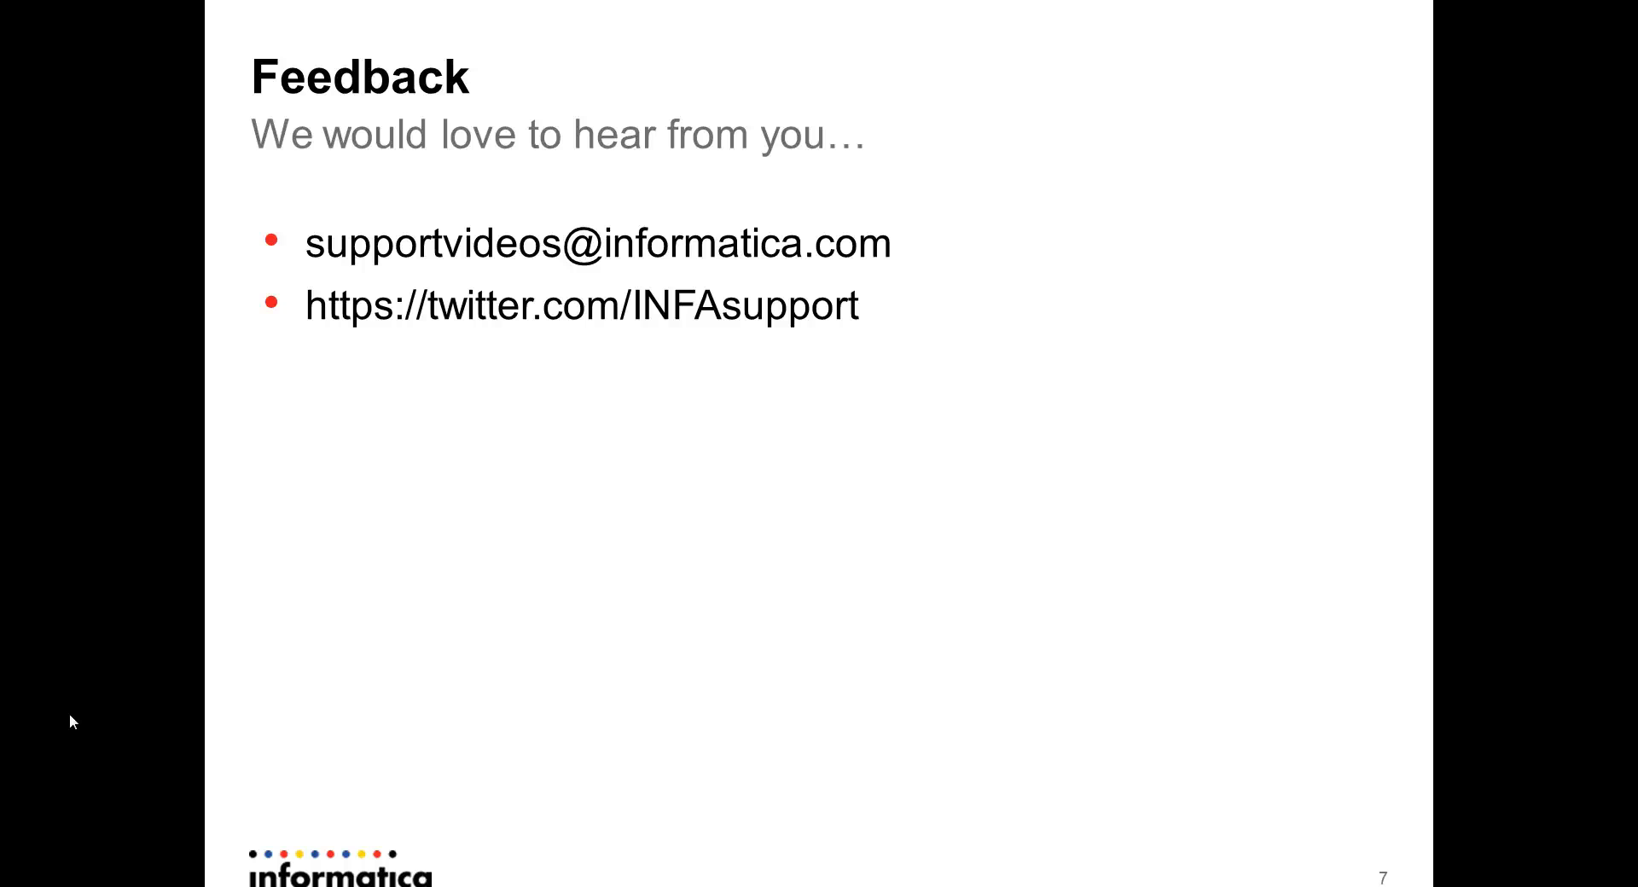
pyautogui.click(819, 442)
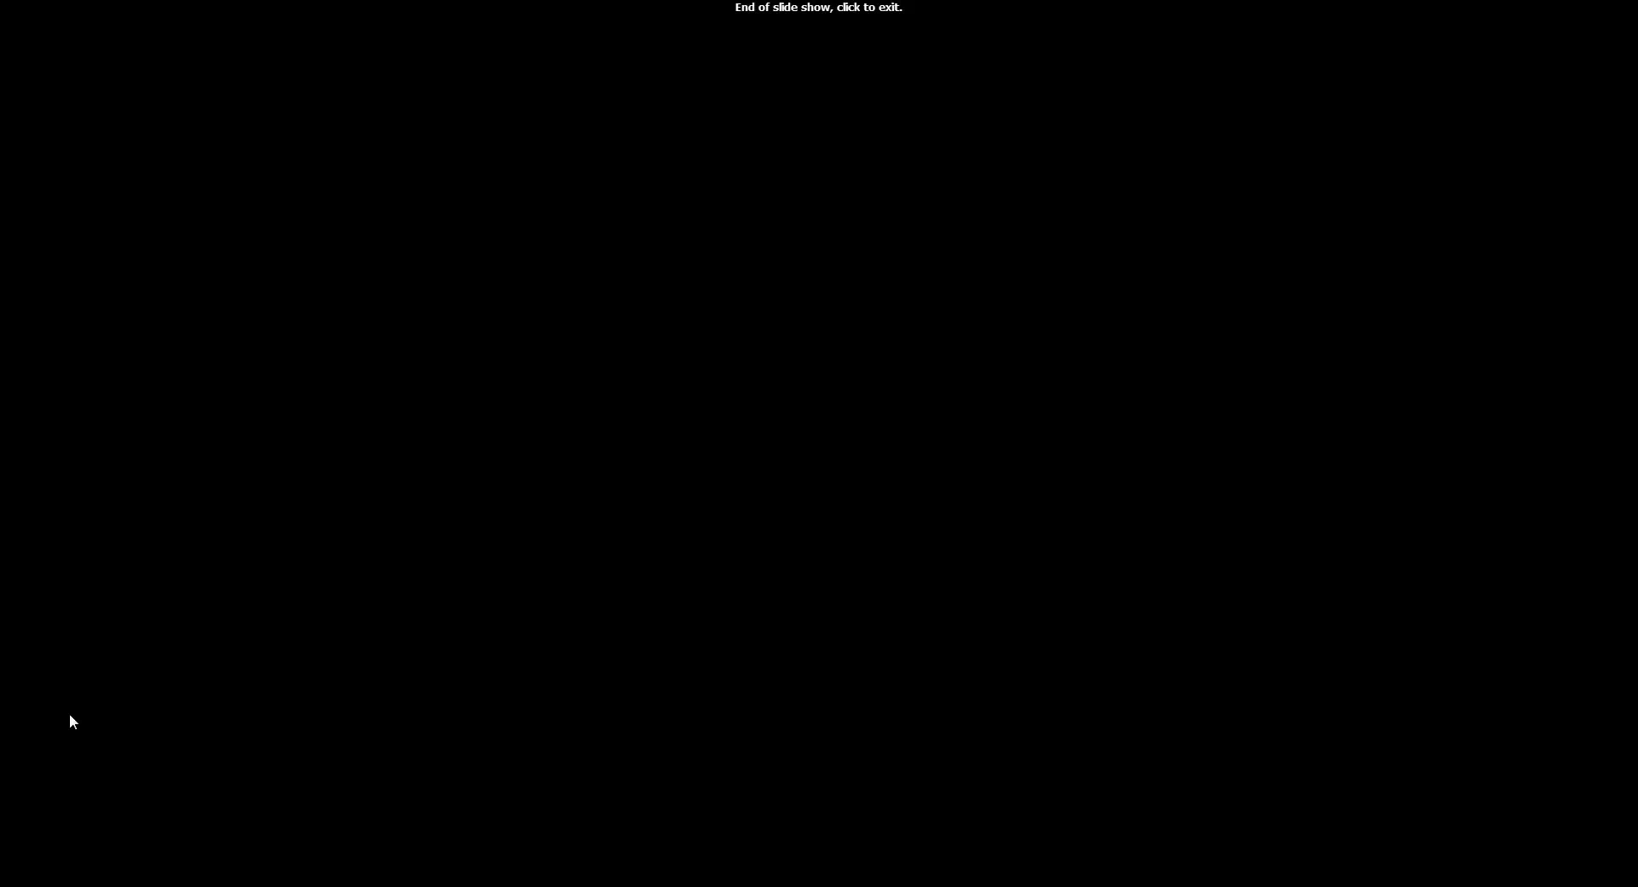